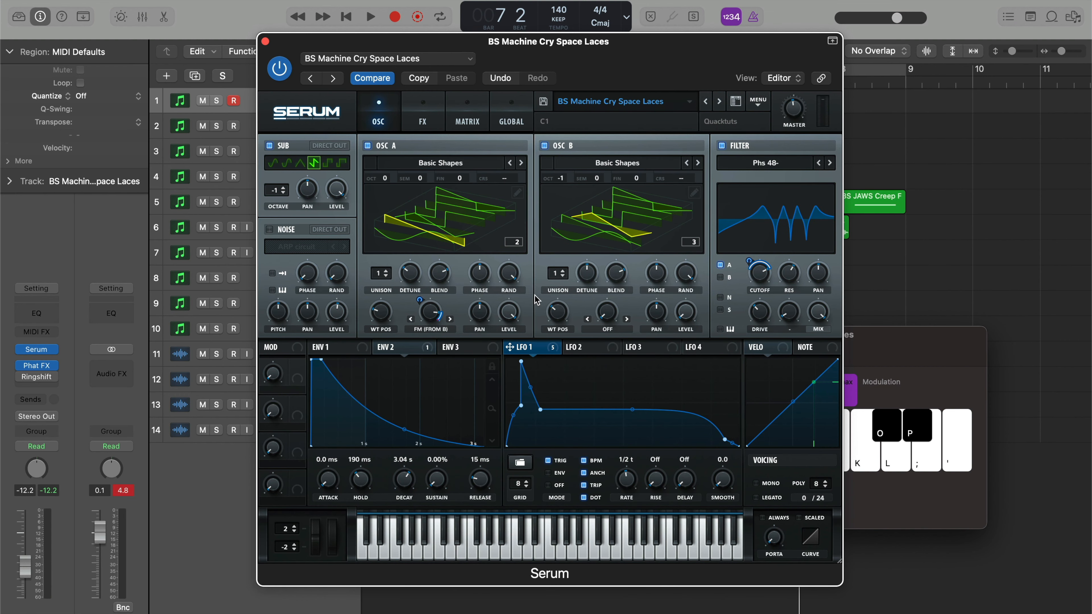
mouse_move(558, 311)
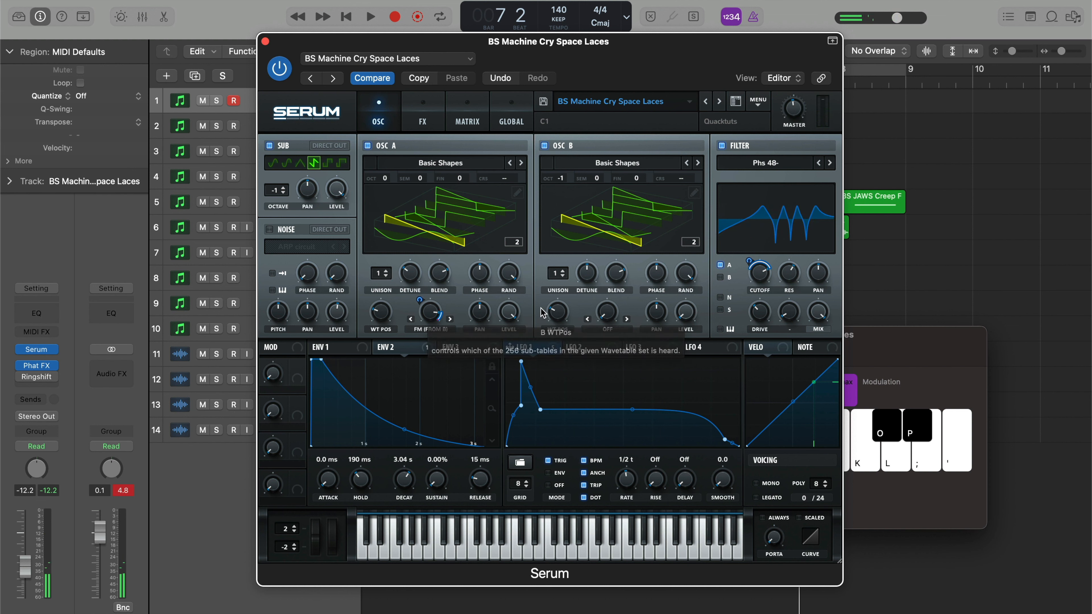
Add a new instrument track Inst 8 carrying a second Serum instance with the Space Laces patch.
drag(557, 311, 558, 300)
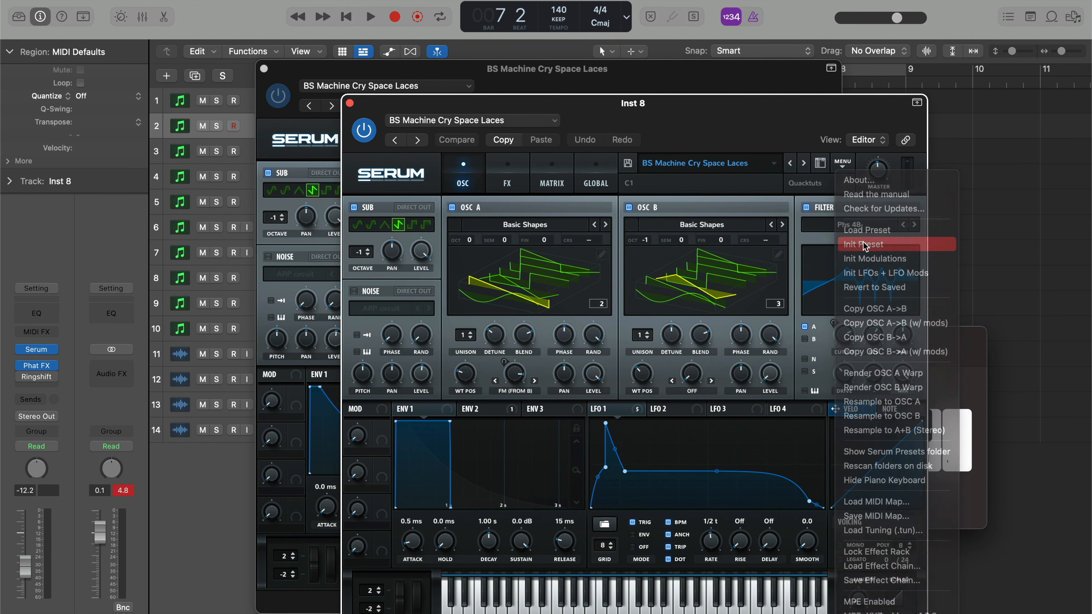
Init the new instance and load Analog > Basic Shapes into OSC A and OSC B.
click(865, 244)
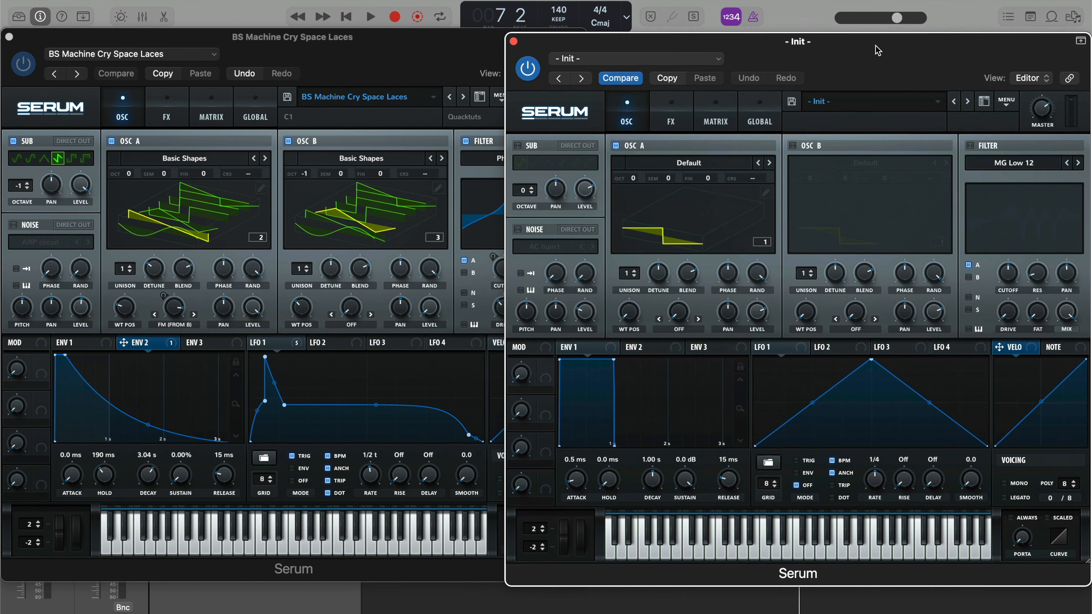
click(687, 162)
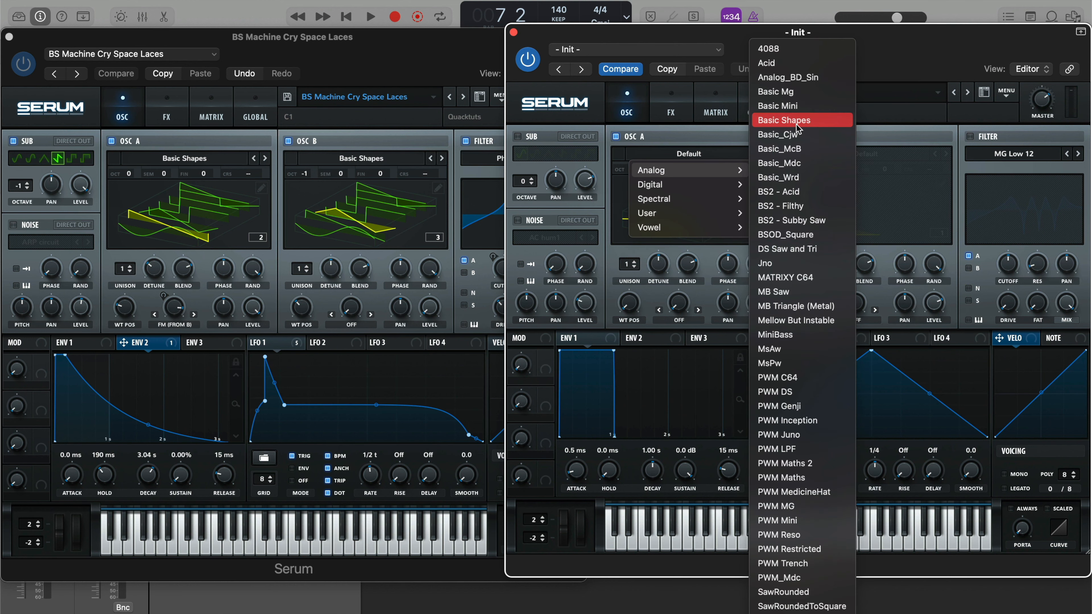
click(783, 120)
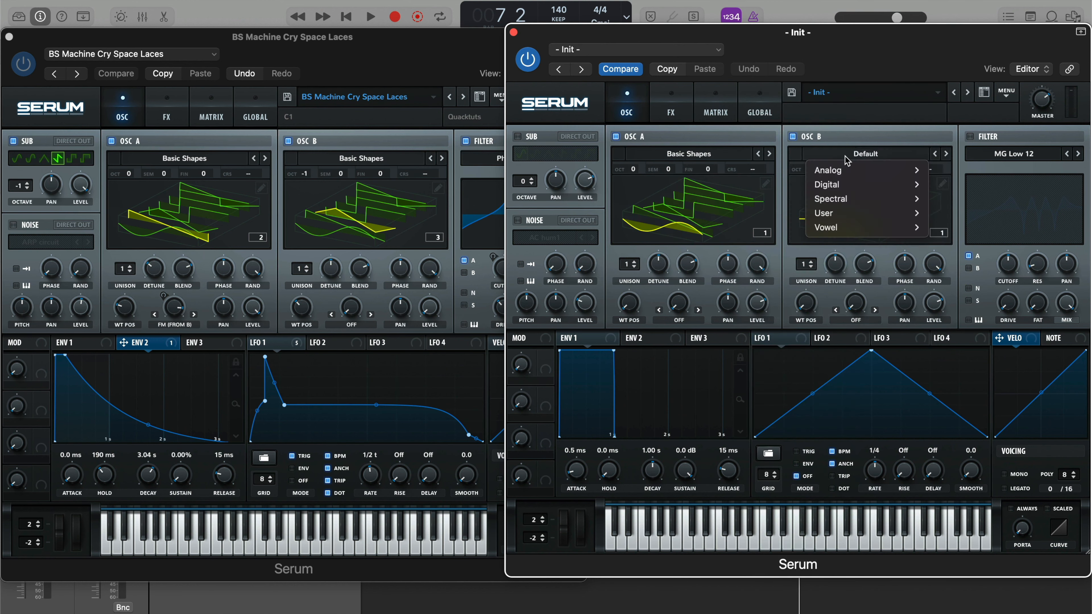
click(828, 170)
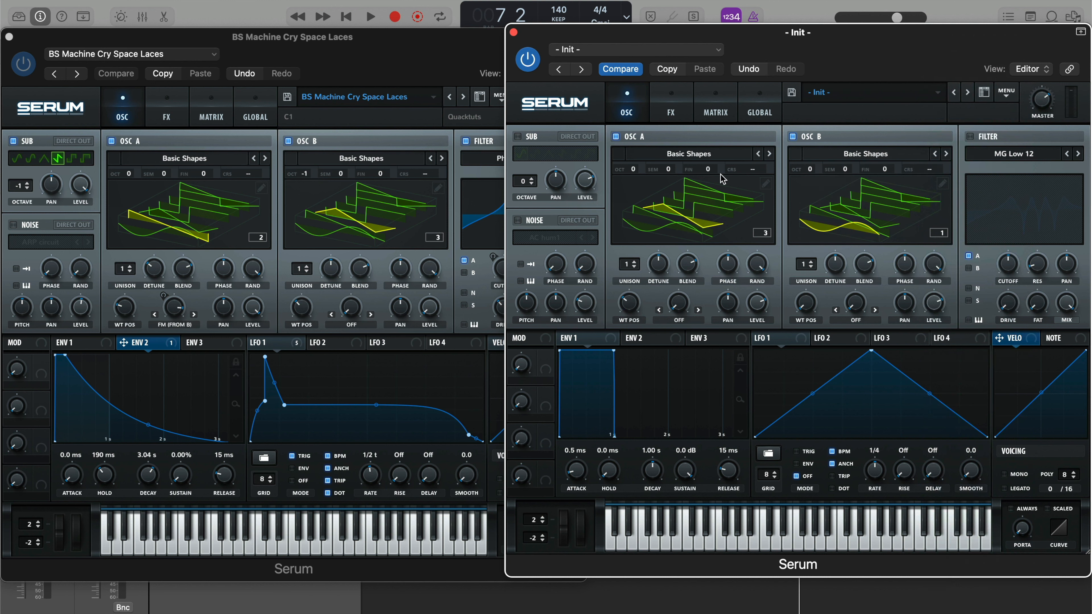
mouse_move(899, 230)
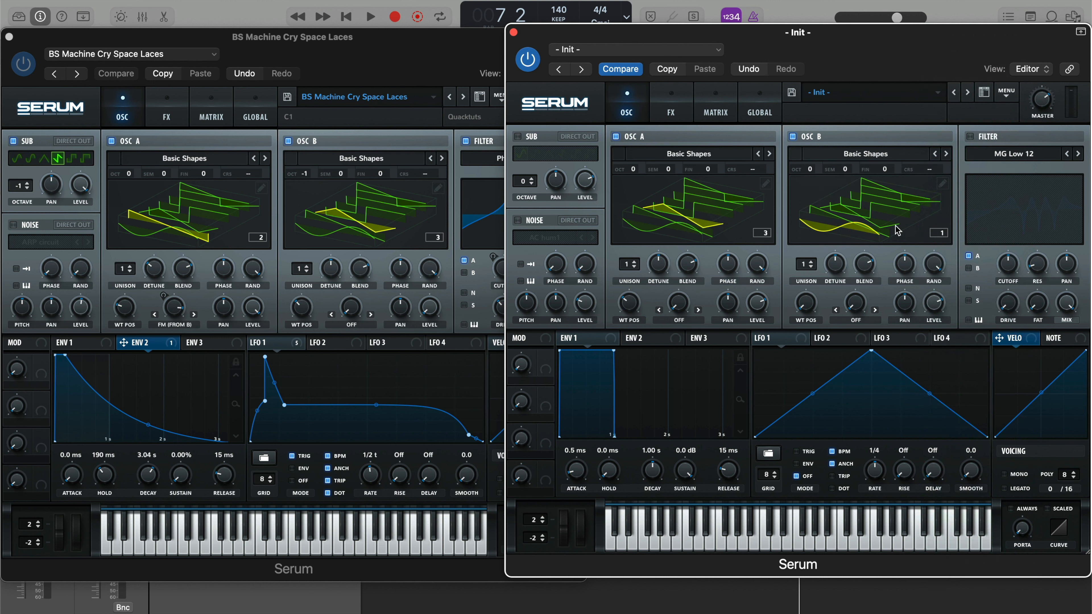
mouse_move(551, 241)
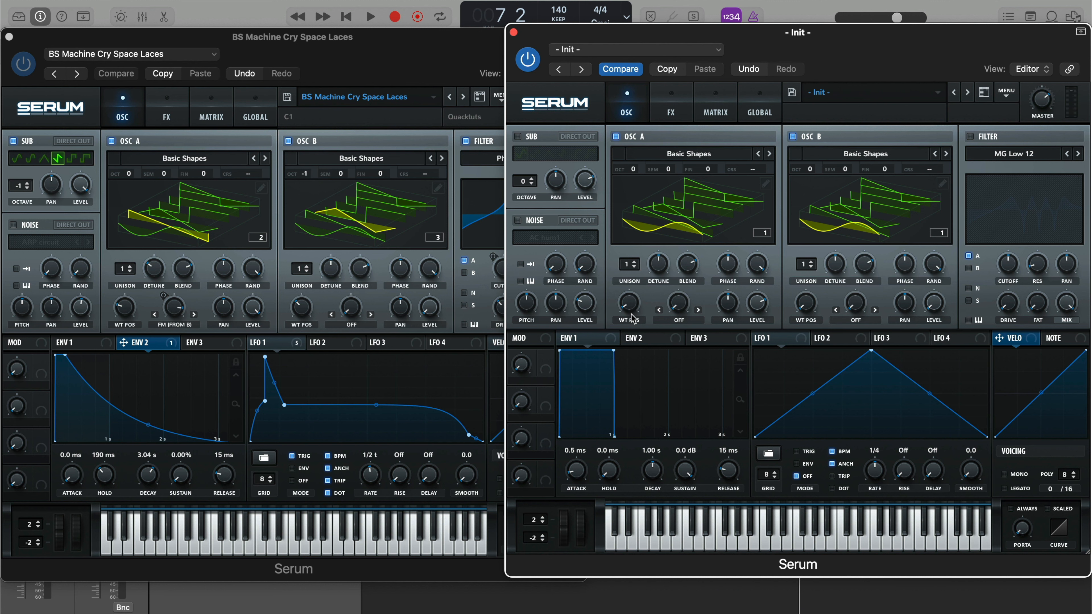
mouse_move(682, 285)
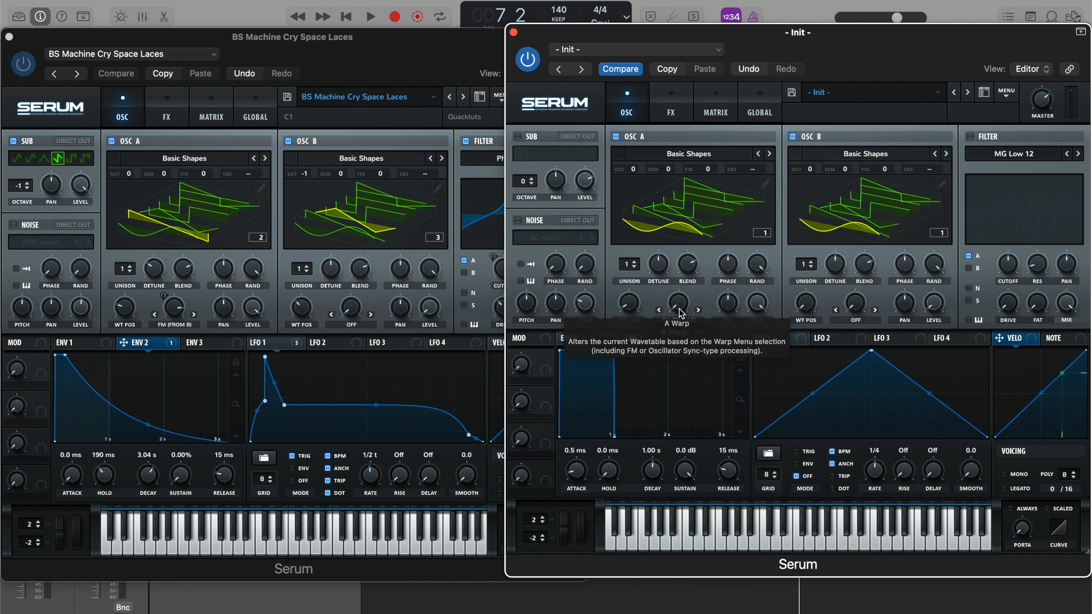
Set OSC A warp to FM (FROM B), WT POS of A to 2 and B to 3, adjust OSC B octave.
drag(676, 302, 676, 292)
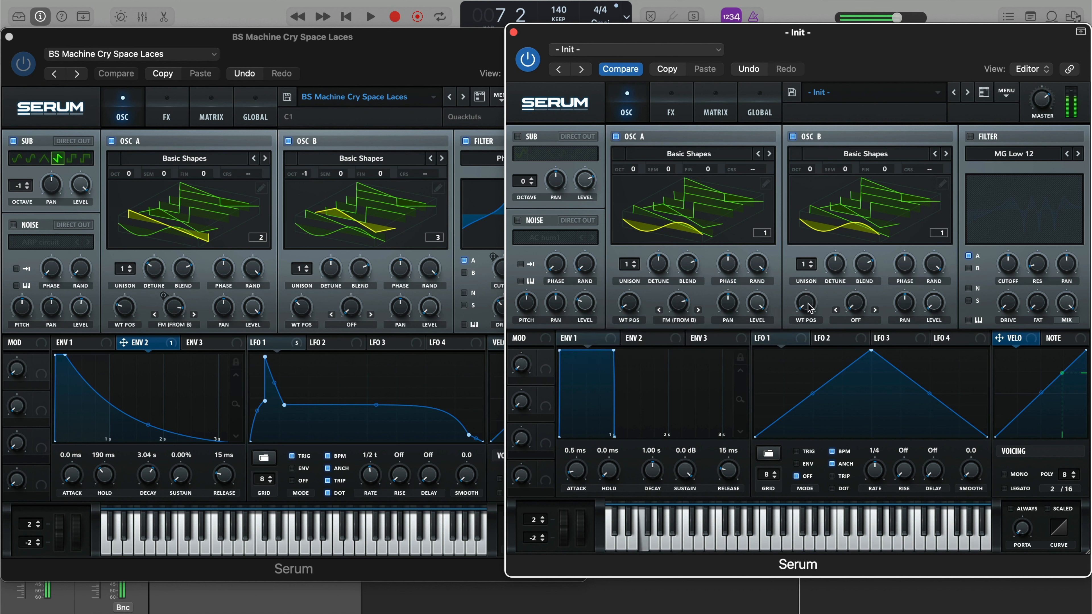
drag(627, 304, 627, 292)
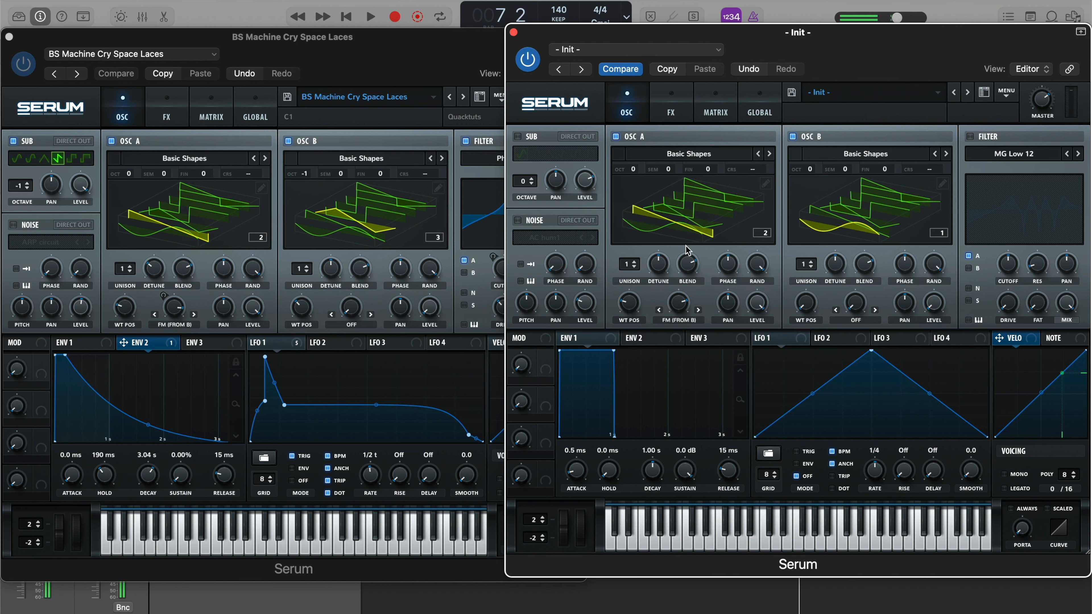
mouse_move(789, 318)
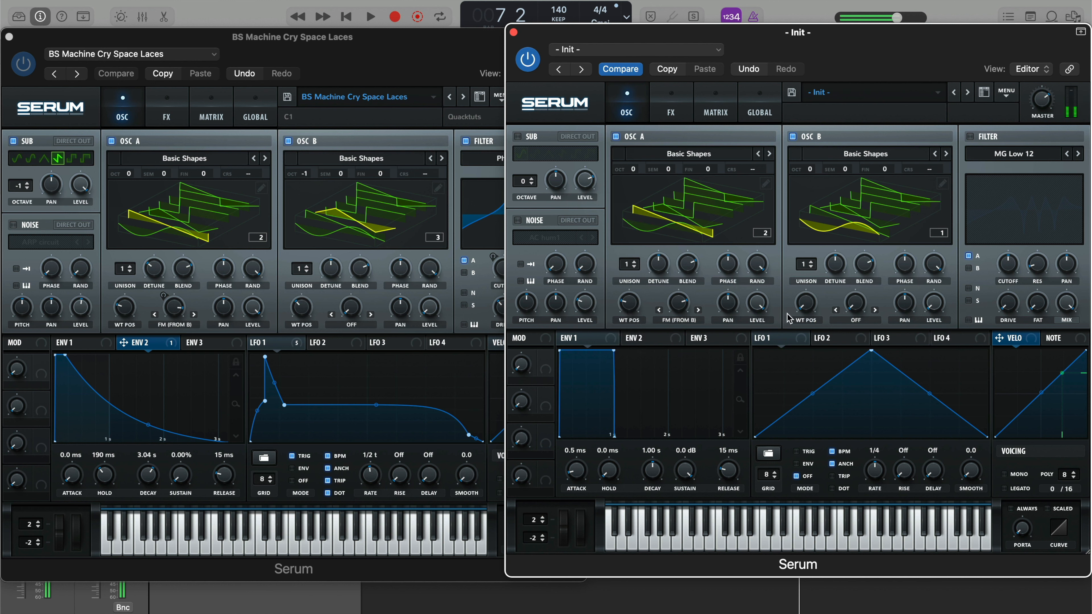
mouse_move(806, 305)
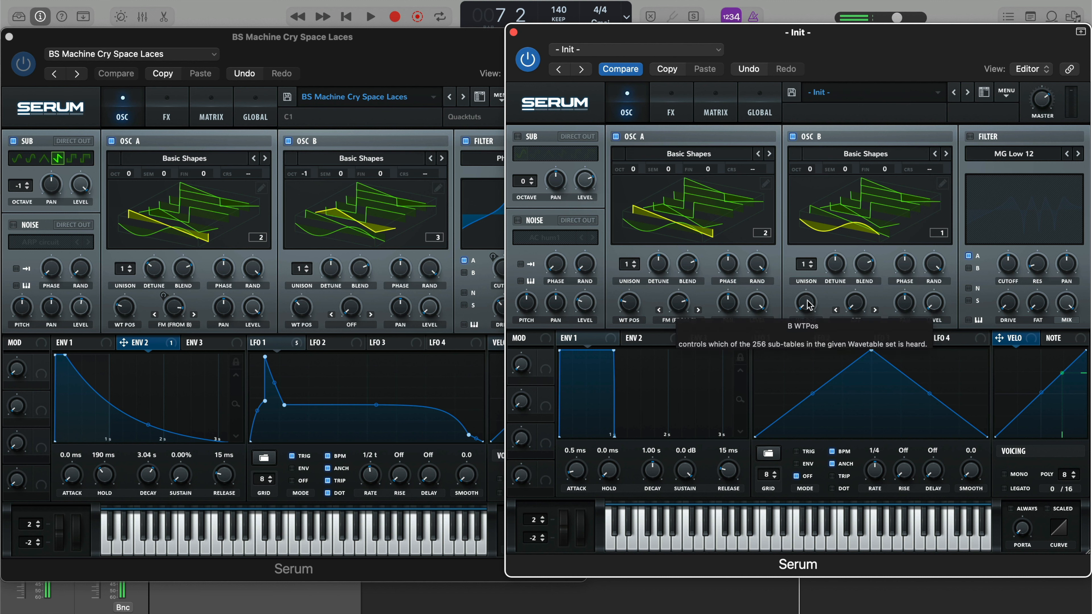
drag(805, 305, 806, 292)
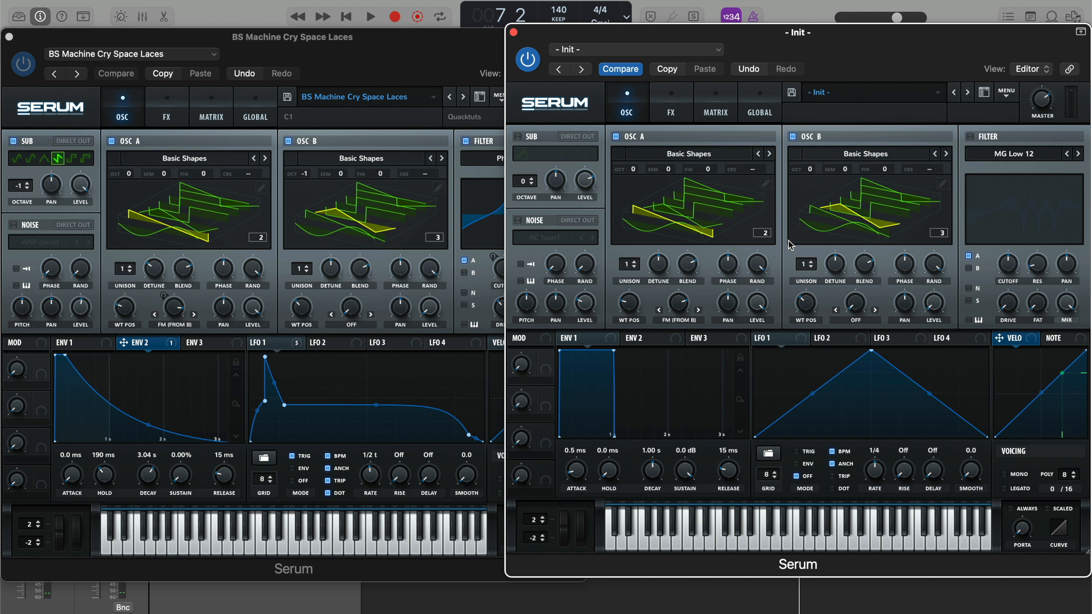
mouse_move(883, 230)
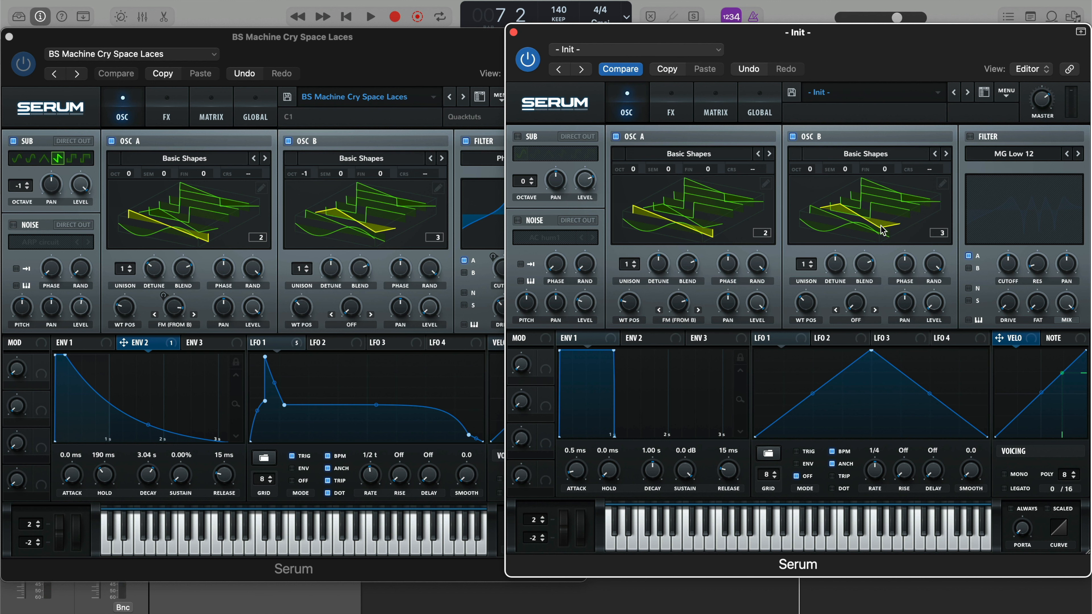
mouse_move(856, 221)
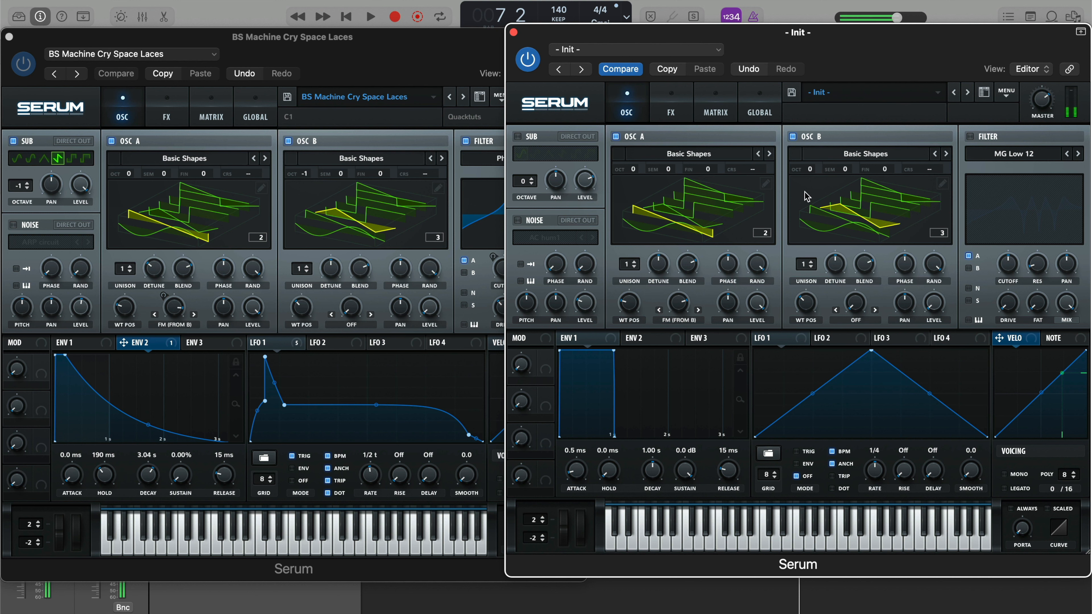
mouse_move(809, 170)
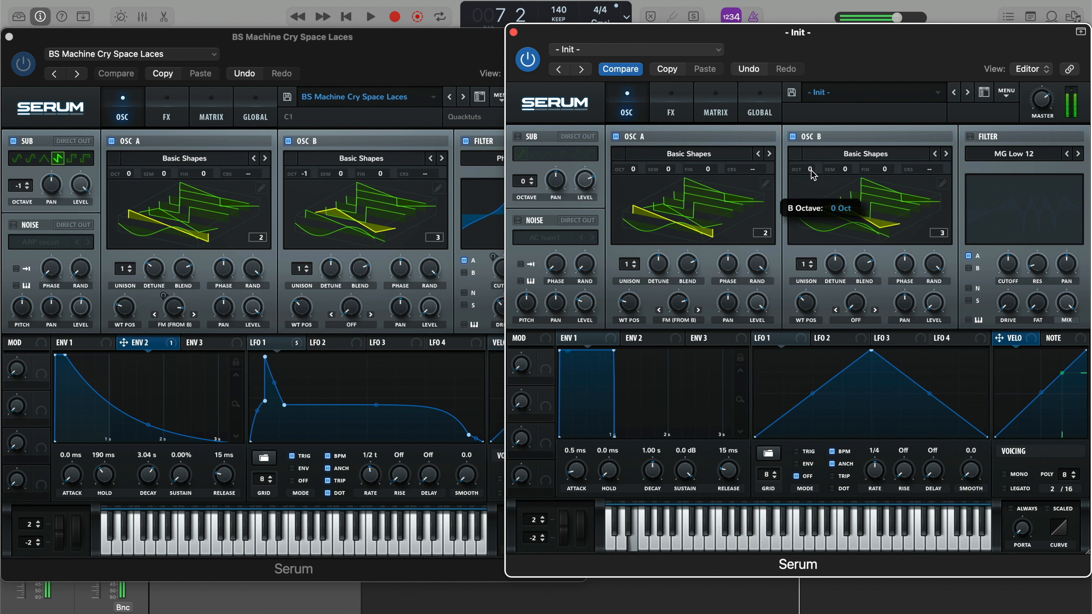
click(807, 170)
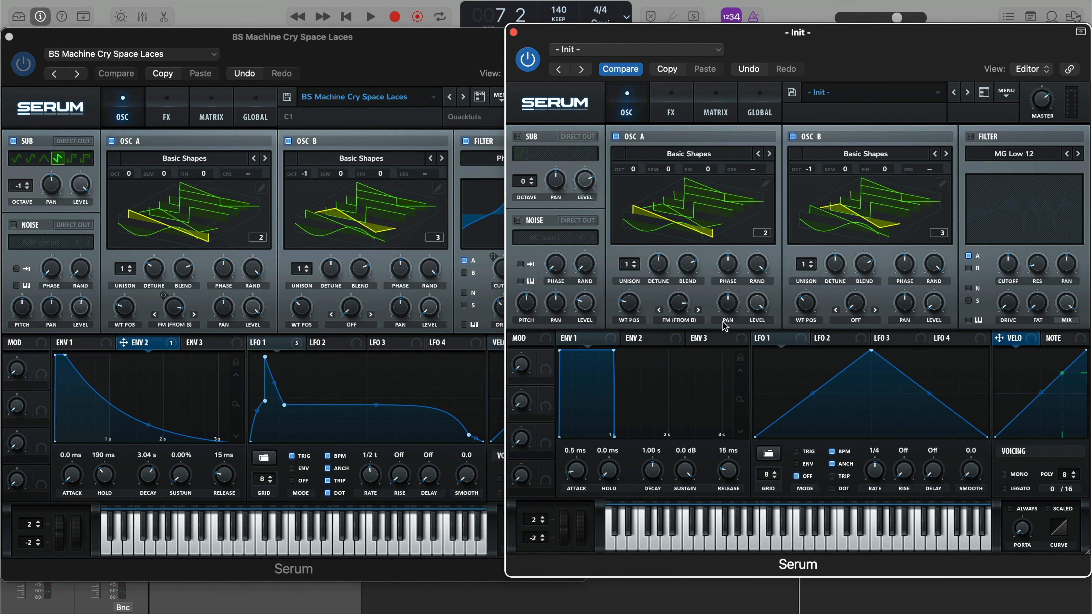
mouse_move(824, 360)
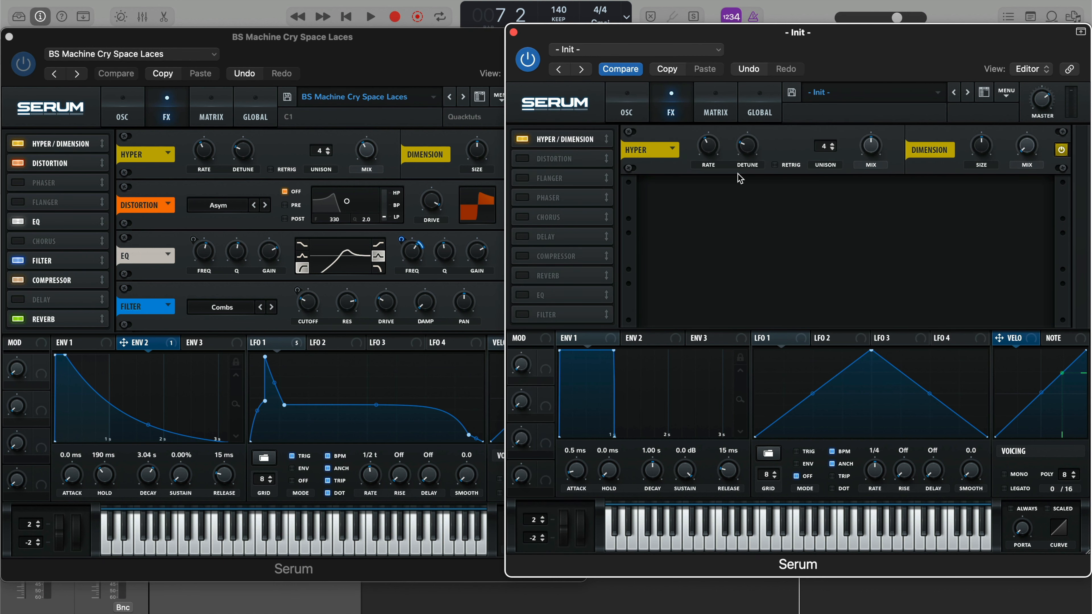
mouse_move(543, 129)
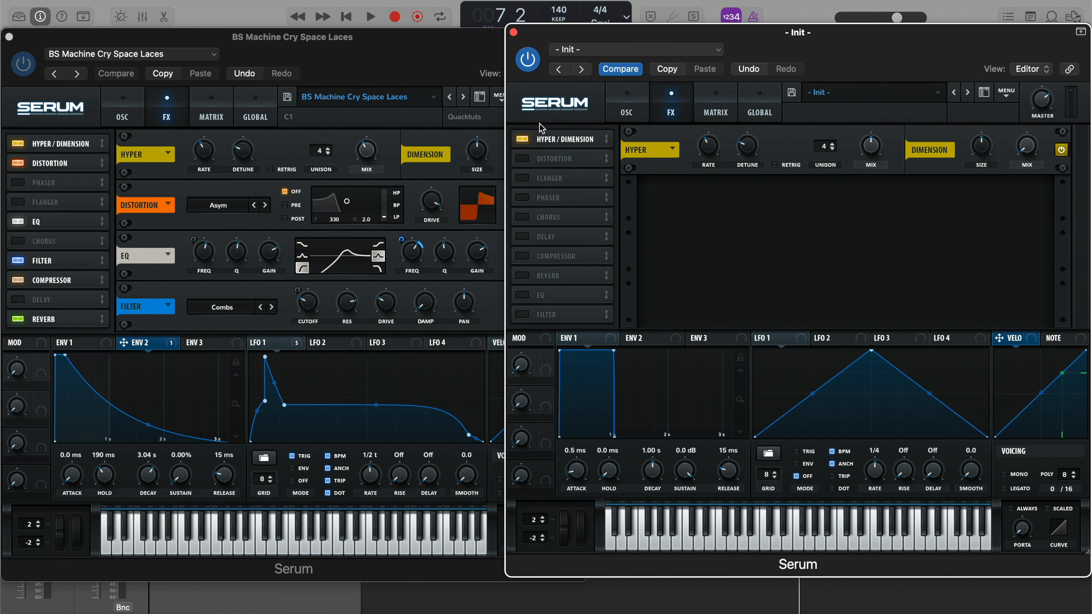
Lower the Hyper effect's MIX to 43% in the new instance's FX rack.
click(520, 139)
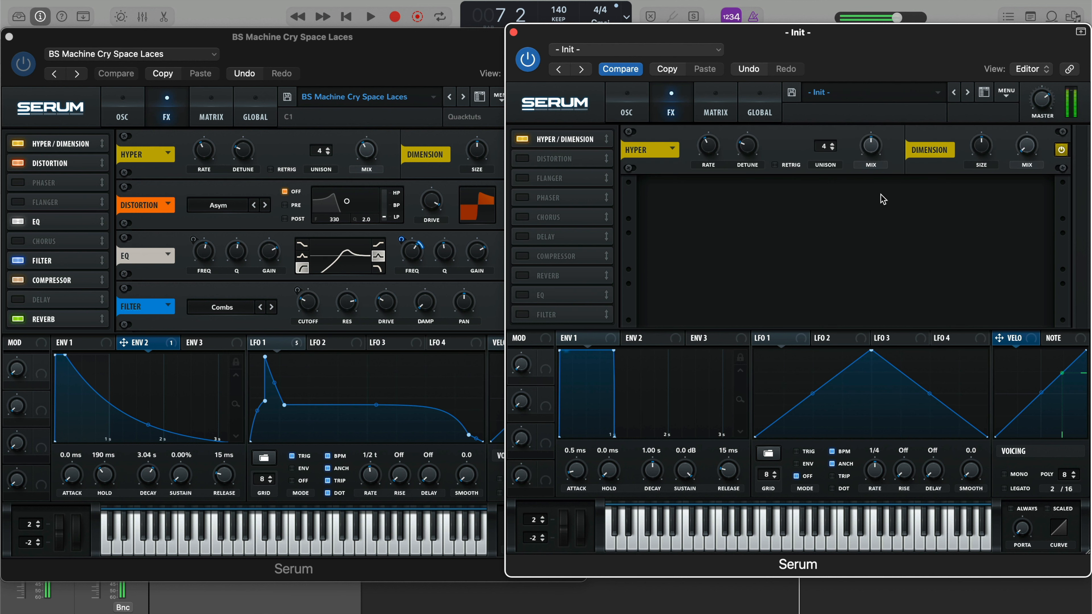
mouse_move(871, 147)
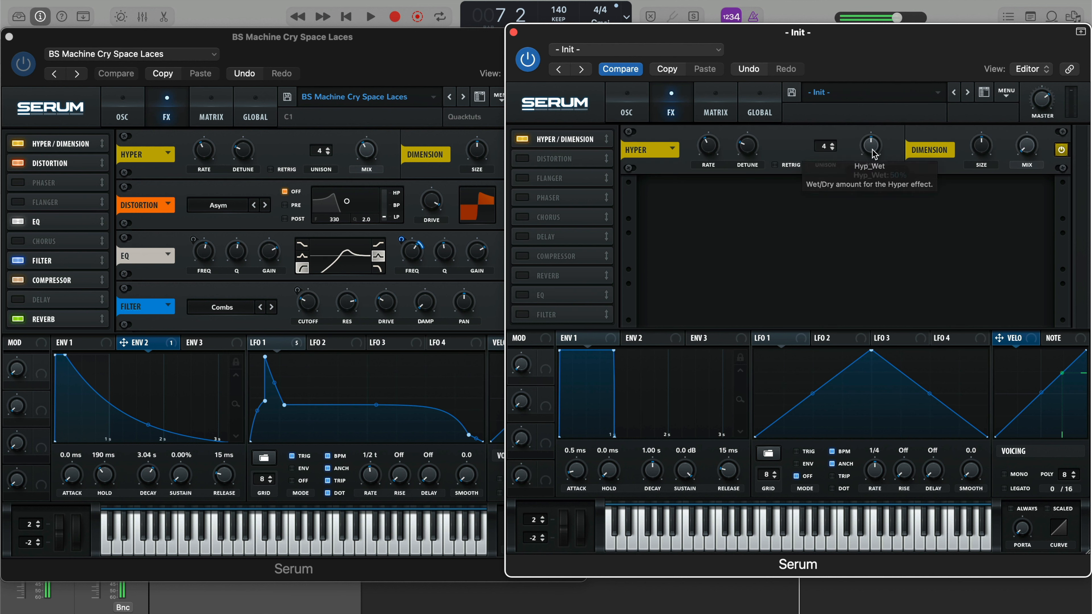
mouse_move(902, 114)
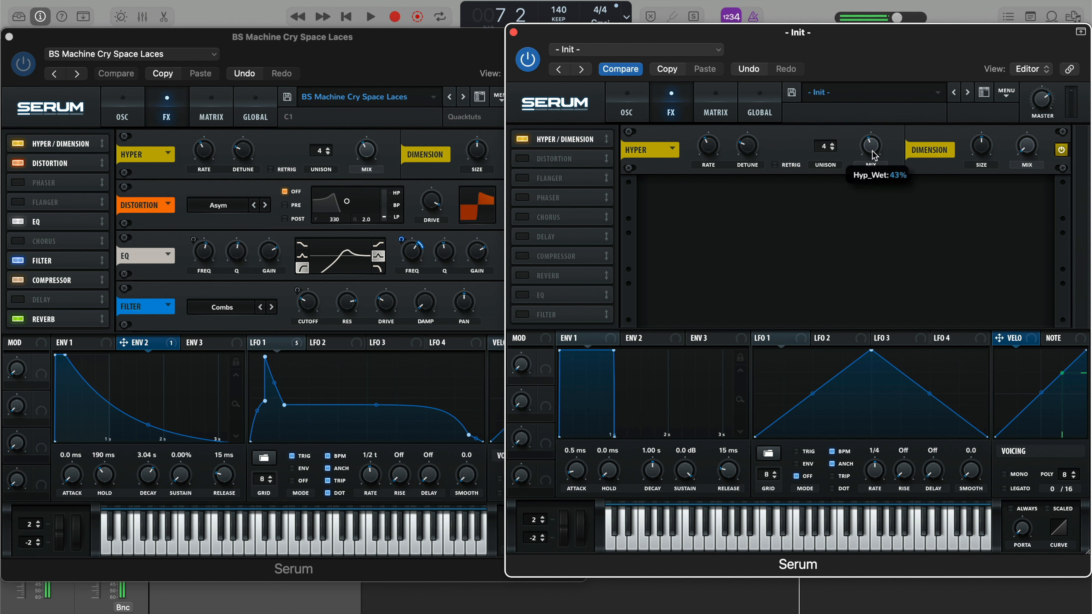
mouse_move(922, 109)
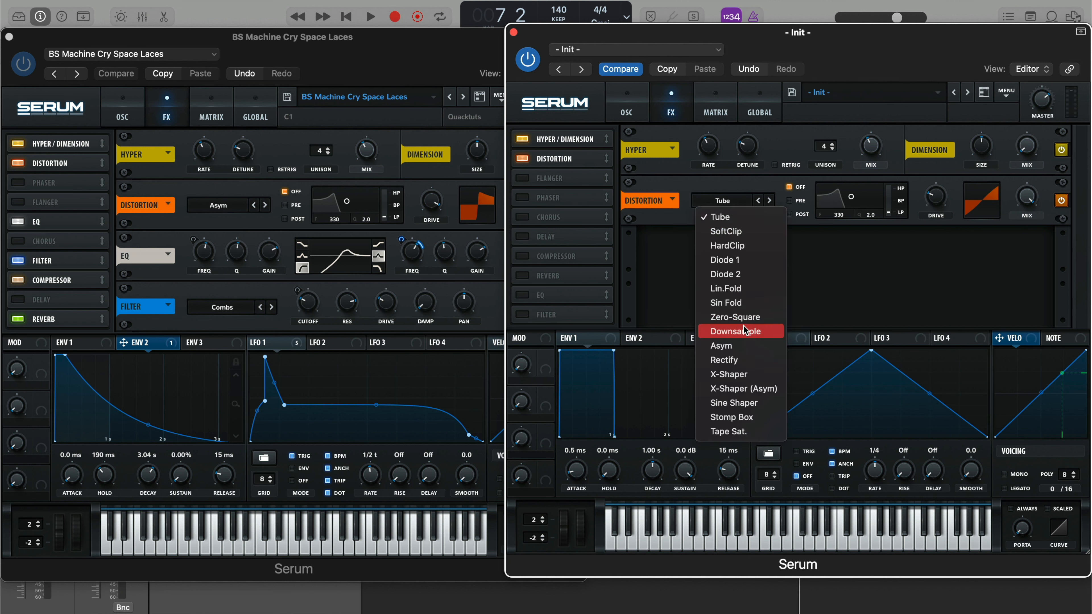
mouse_move(751, 302)
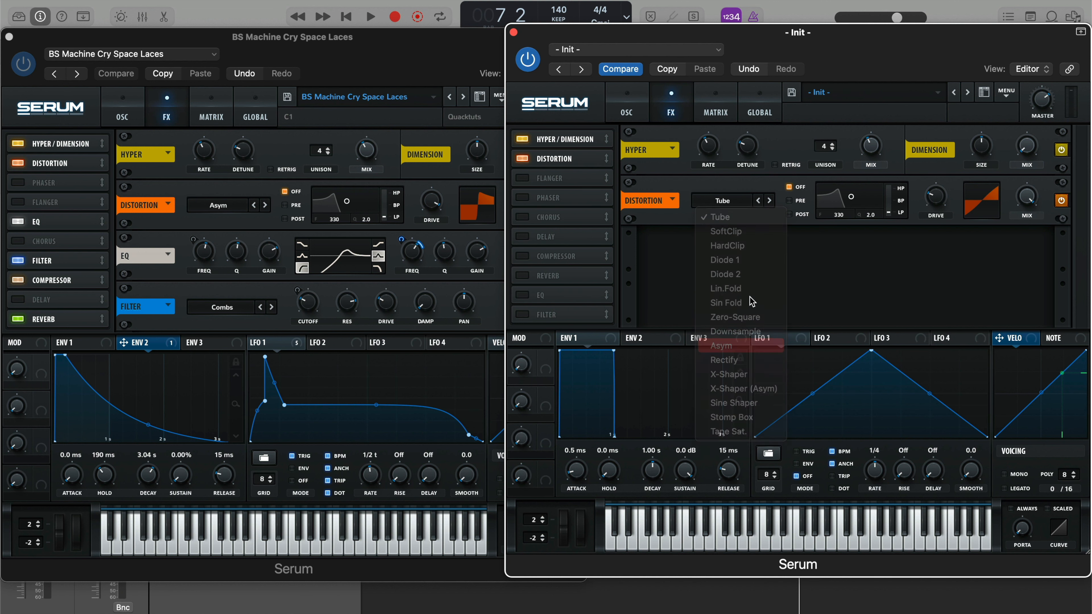
Switch the Distortion to Asym mode and turn up its Drive.
click(720, 345)
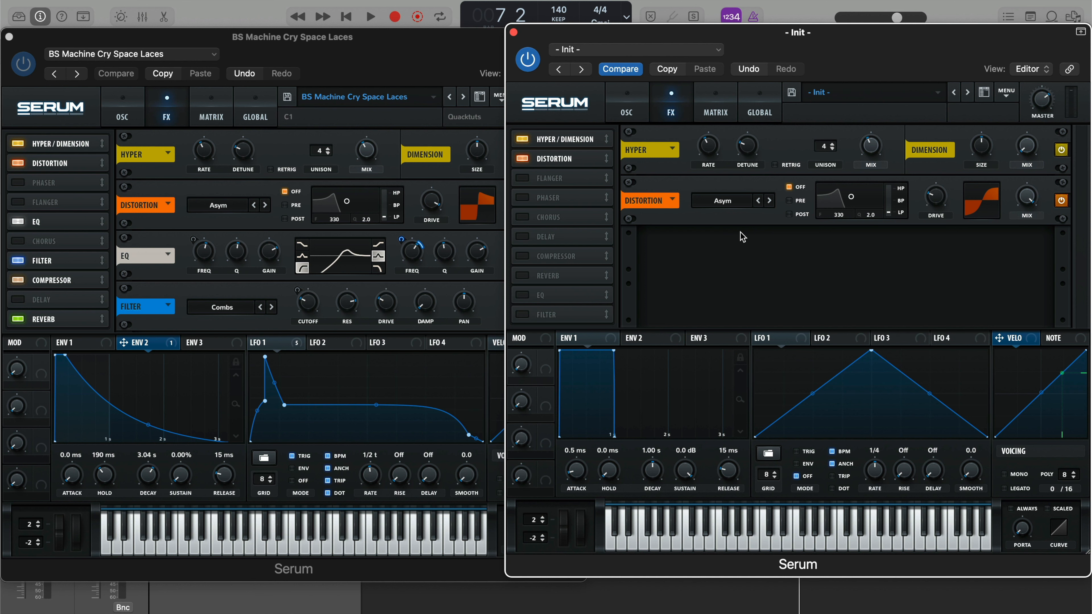
mouse_move(891, 183)
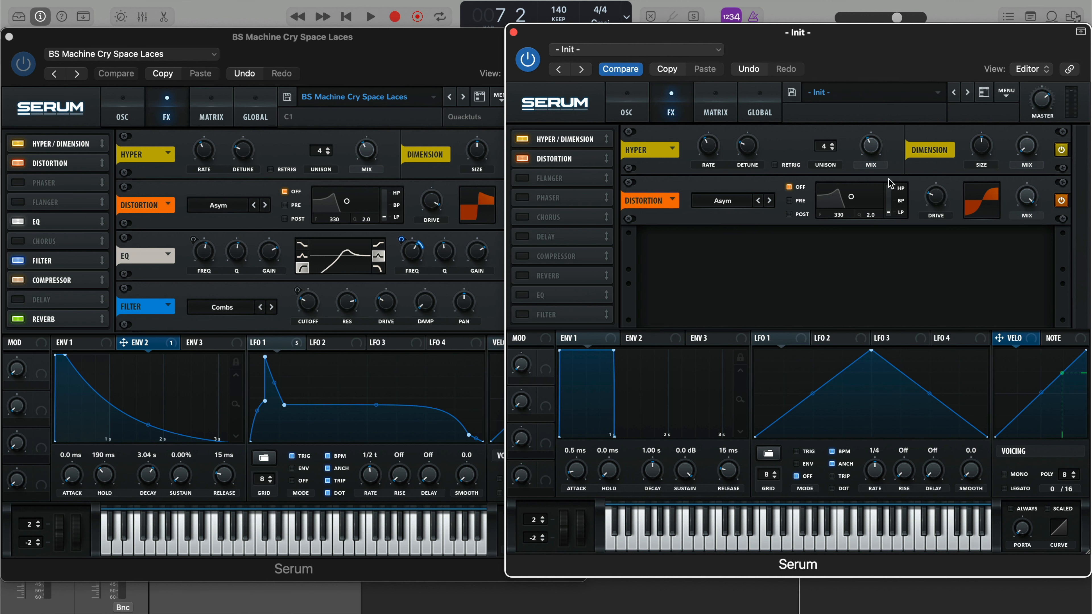
mouse_move(941, 196)
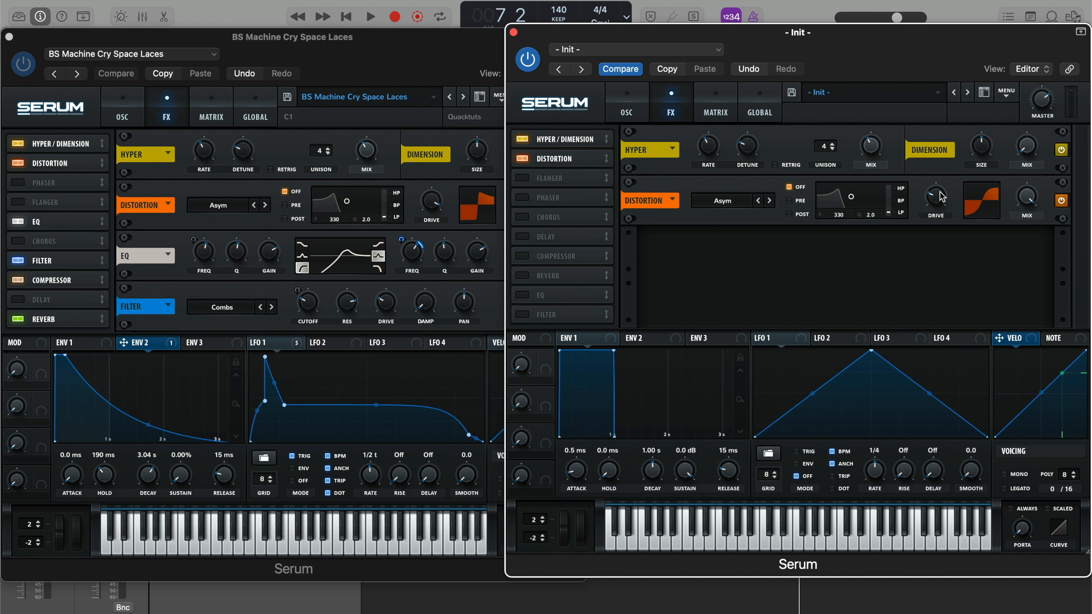
drag(936, 198, 936, 189)
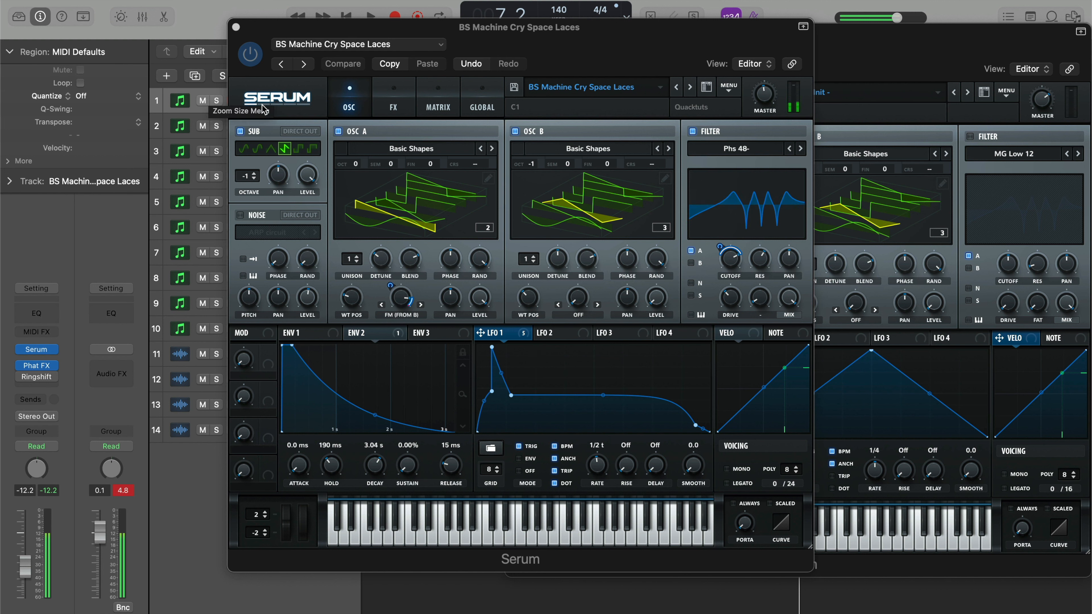
mouse_move(518, 211)
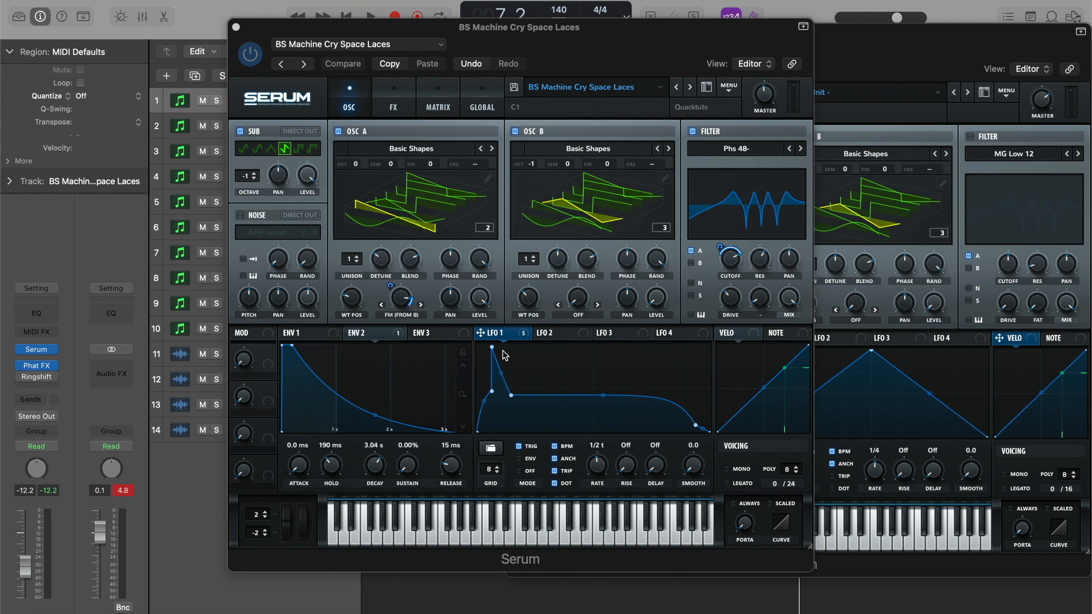
mouse_move(482, 441)
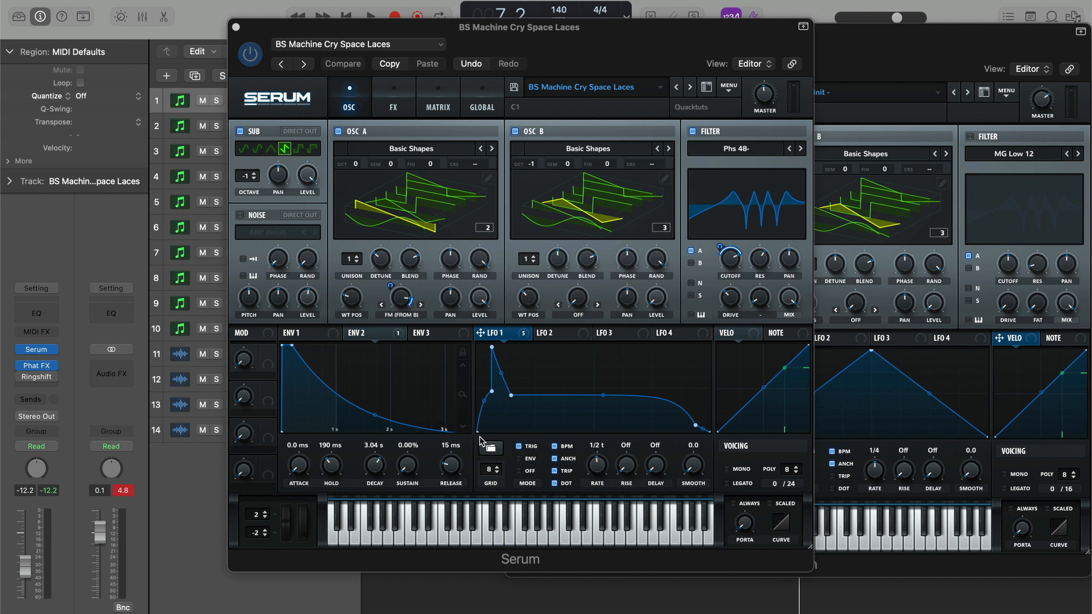
mouse_move(515, 407)
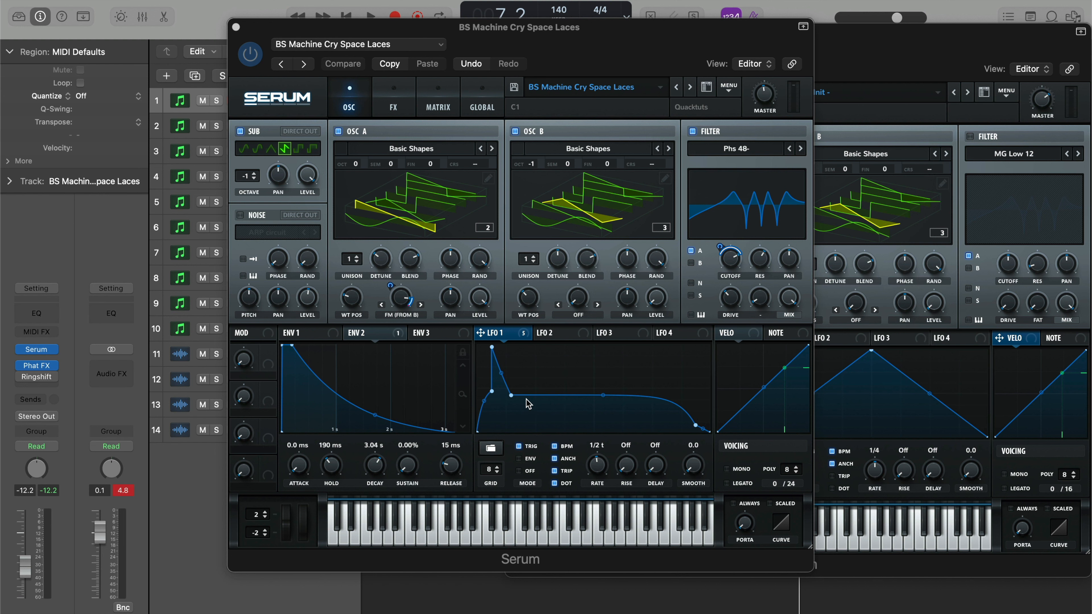
mouse_move(518, 402)
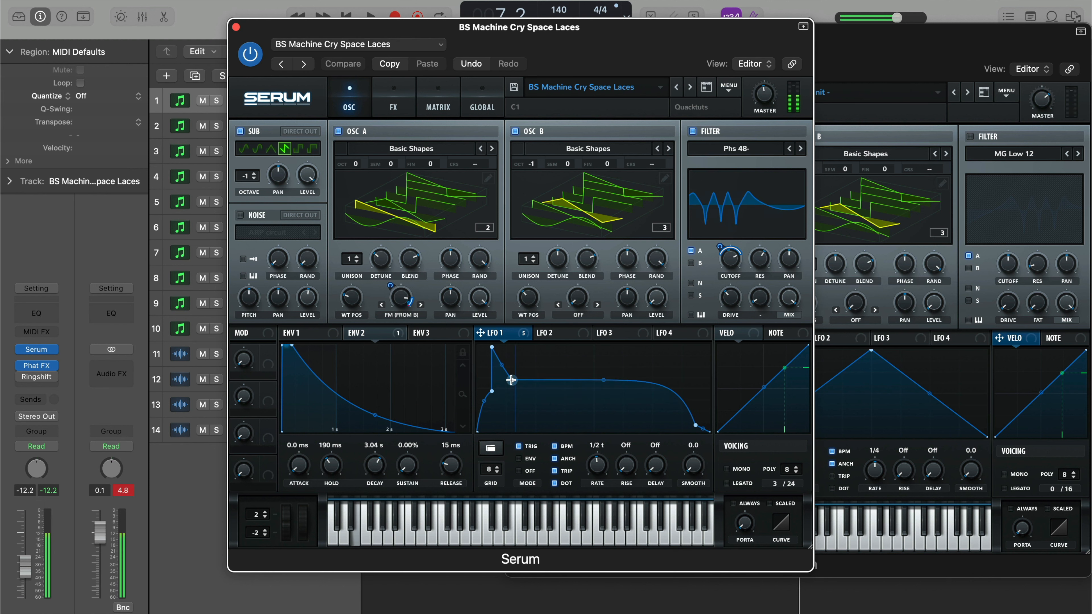
Pull down an LFO 1 plateau point on the reference patch to demonstrate, then undo it.
drag(512, 381, 512, 405)
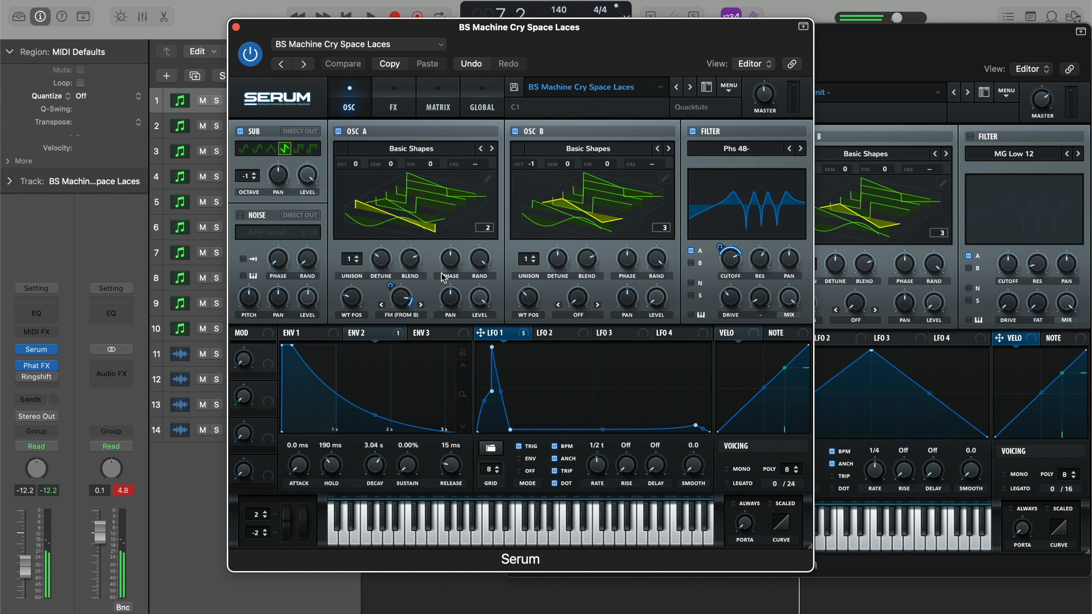
click(342, 63)
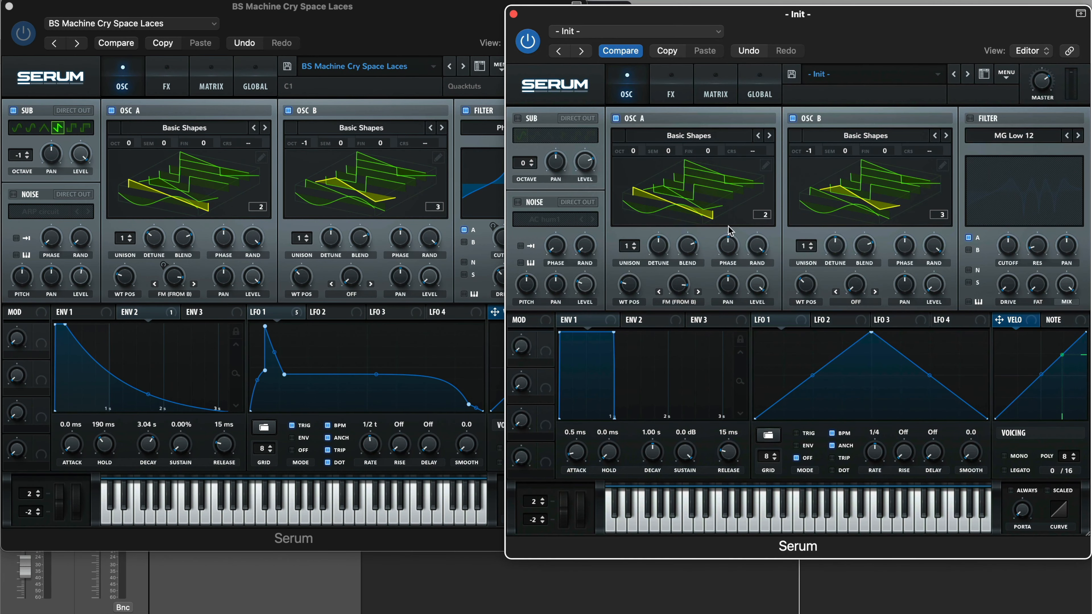
Show the Init patch's empty modulation matrix beside the reference's LFO 1 routings.
click(669, 83)
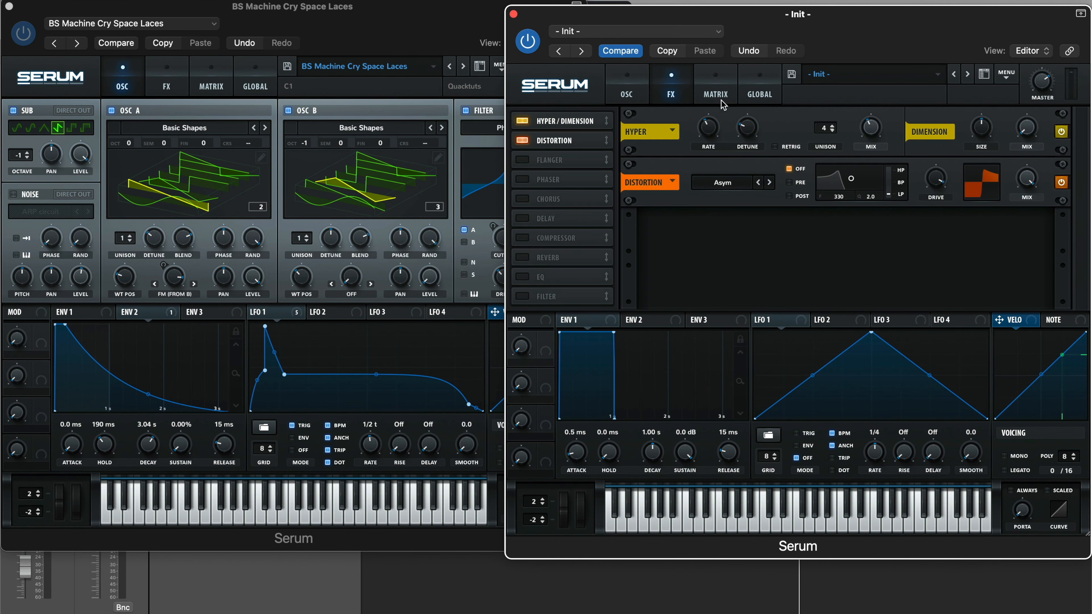
click(714, 94)
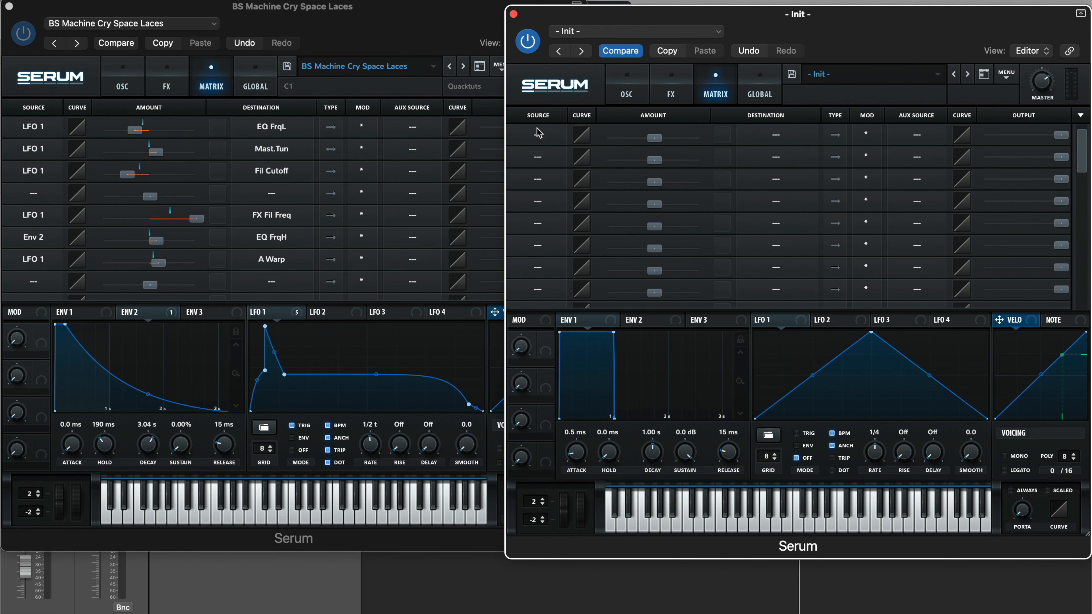
Route LFO 1 to Global > Mast.Tun in the first matrix slot.
click(537, 133)
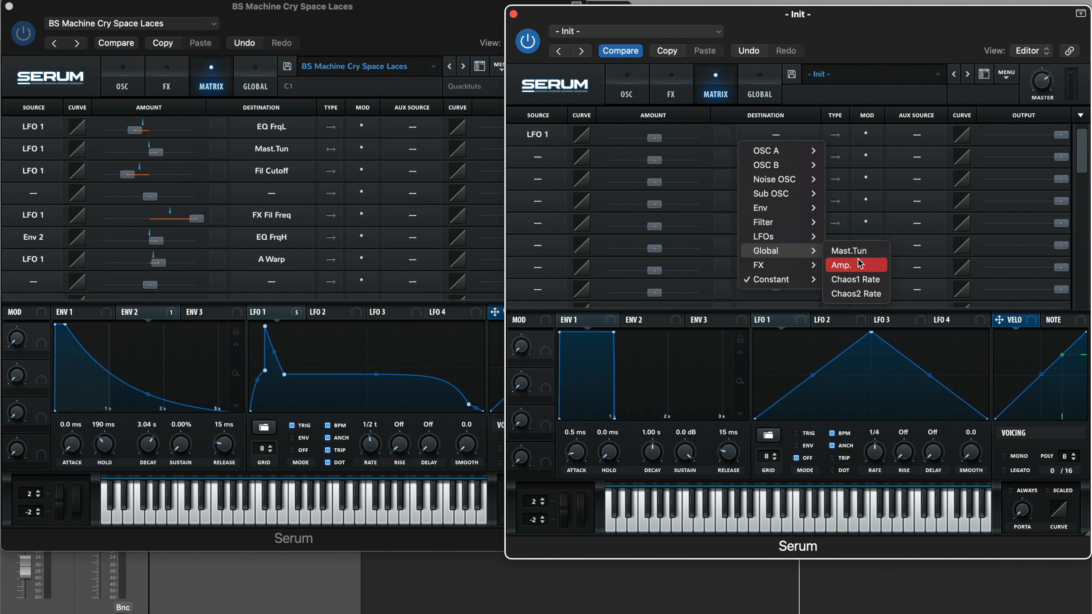
click(848, 251)
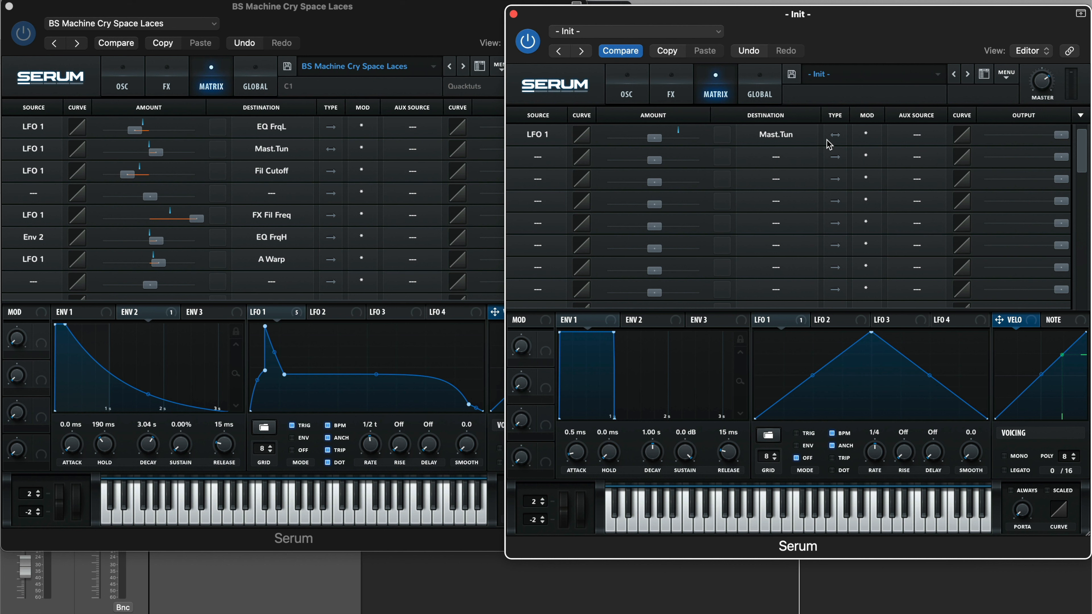
mouse_move(718, 165)
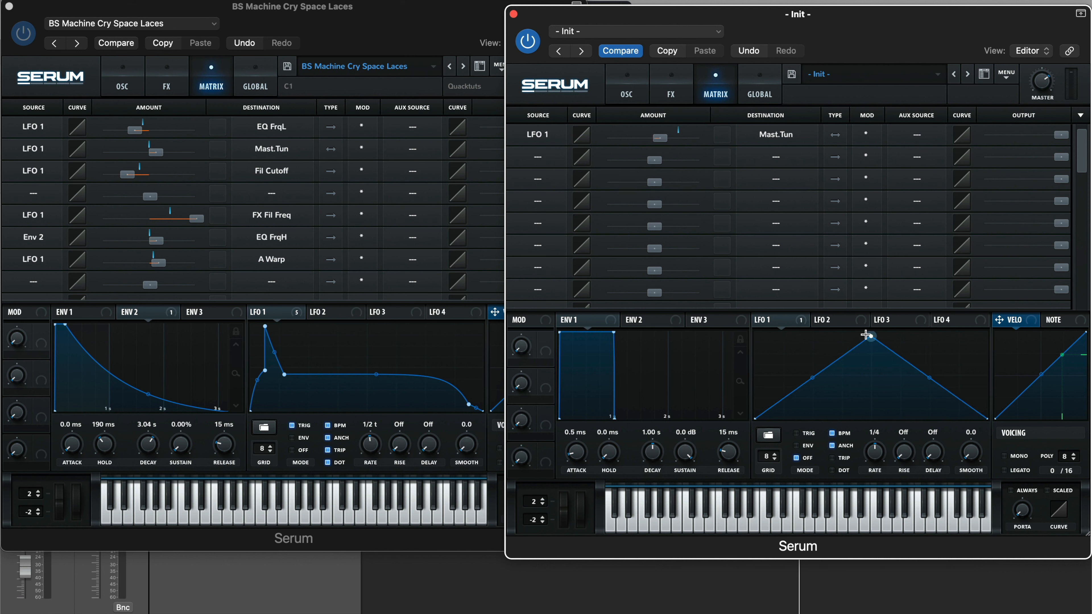
Move LFO 1's peak toward the cycle start and shape a spike-then-plateau curve.
drag(867, 336, 766, 379)
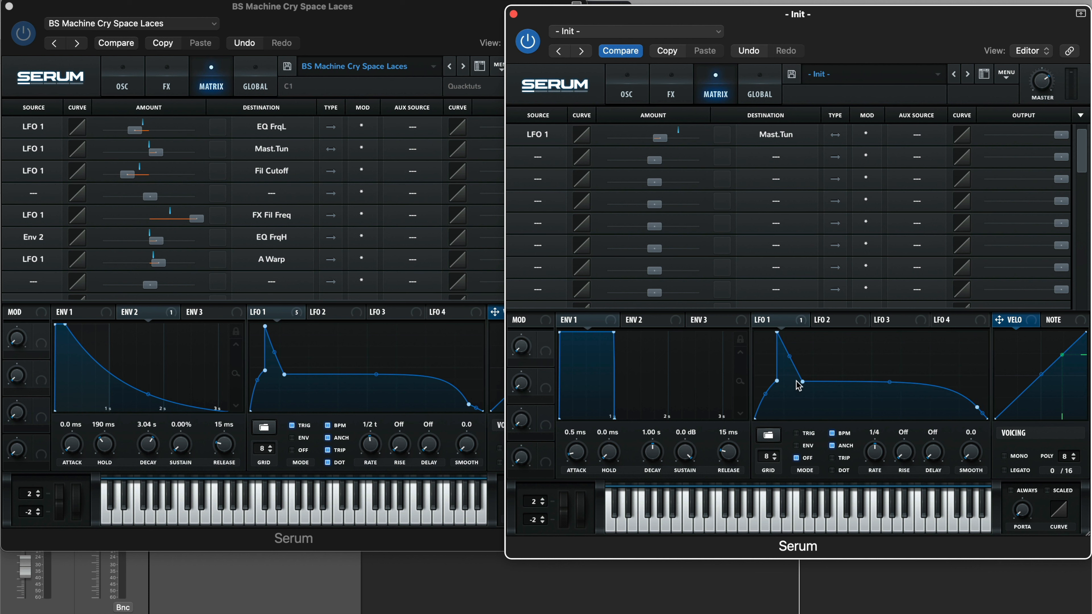
mouse_move(785, 337)
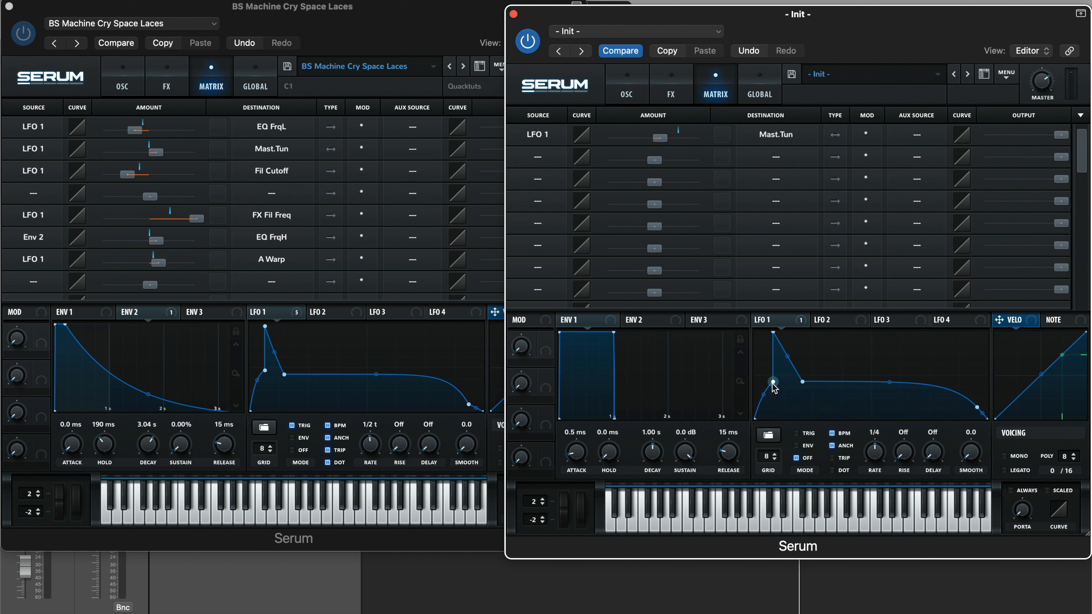
drag(773, 388, 785, 384)
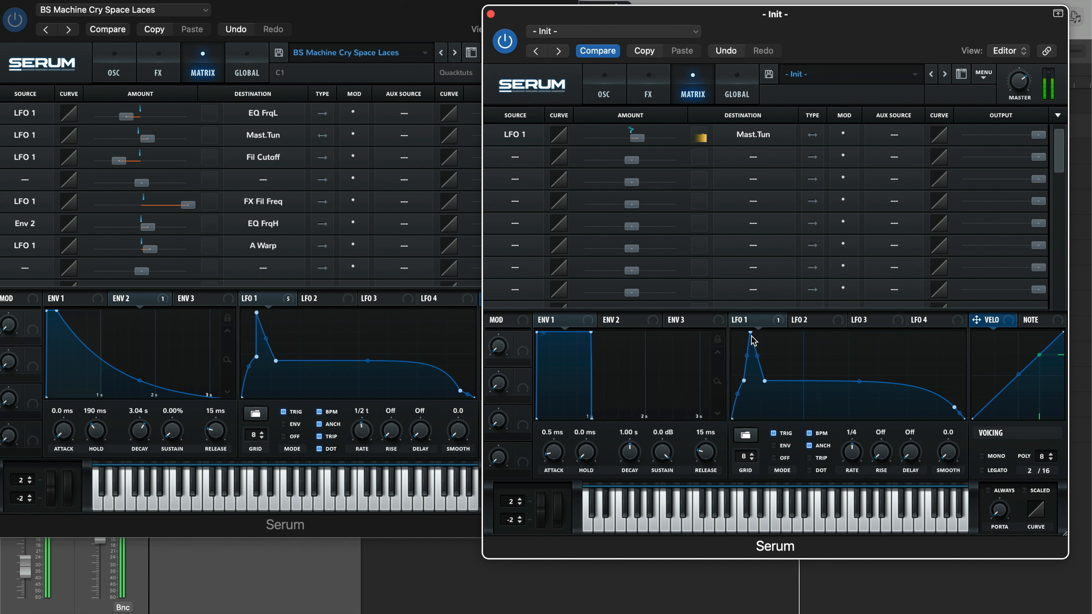
drag(752, 340, 751, 368)
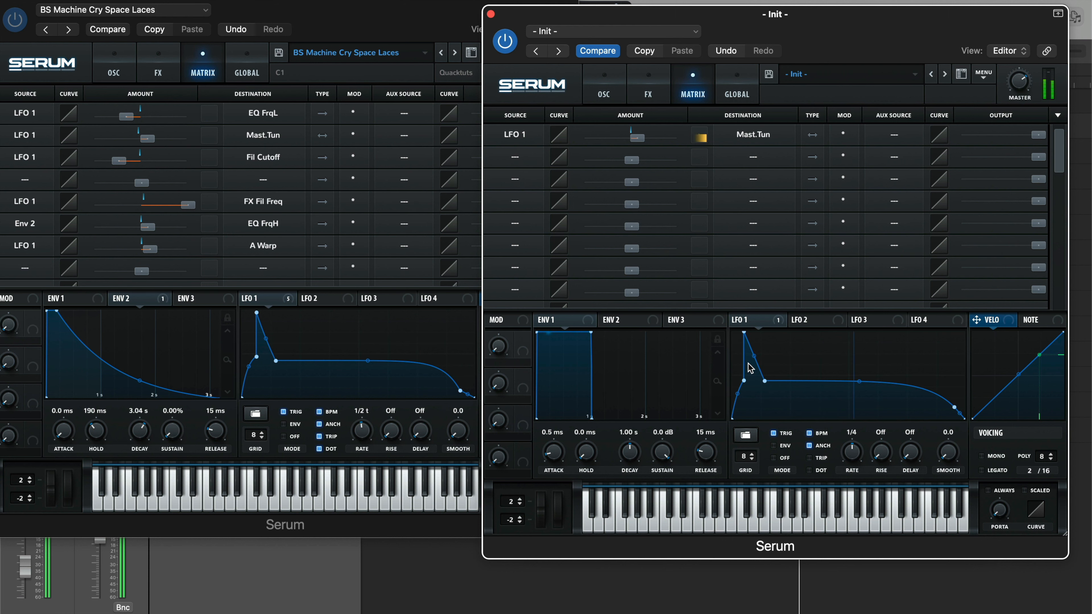
Add an EQ to the FX rack and set its LFO 1-modulated low band near 2015 Hz.
click(603, 84)
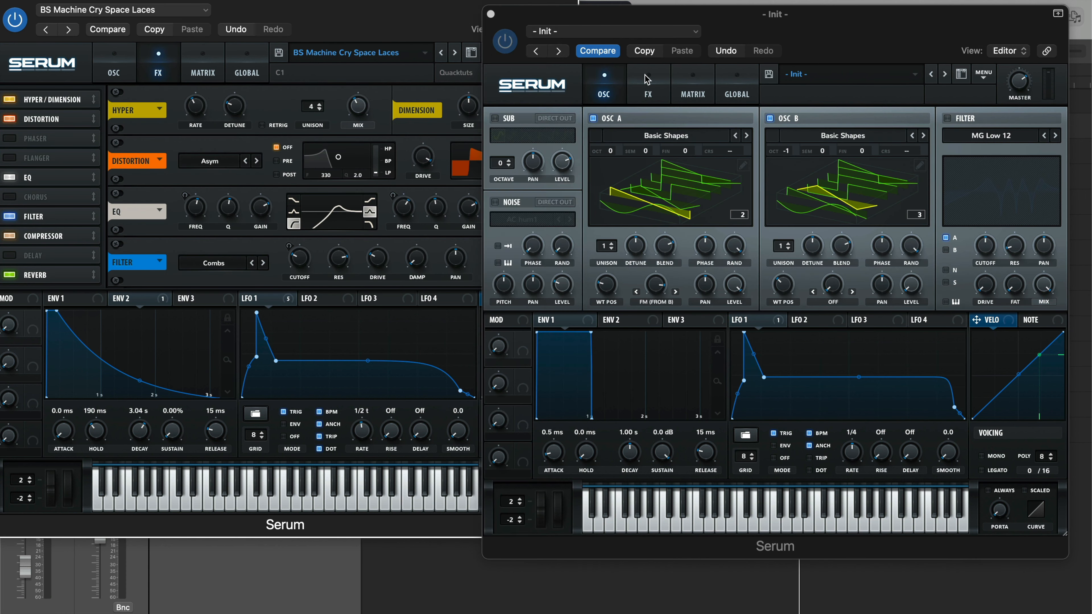
click(647, 74)
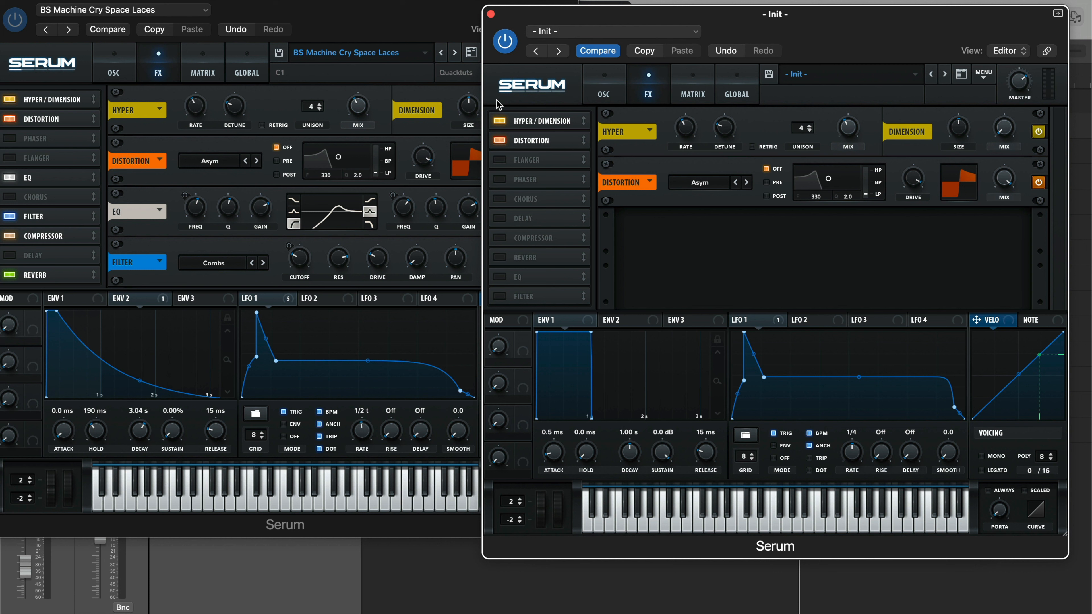
mouse_move(390, 264)
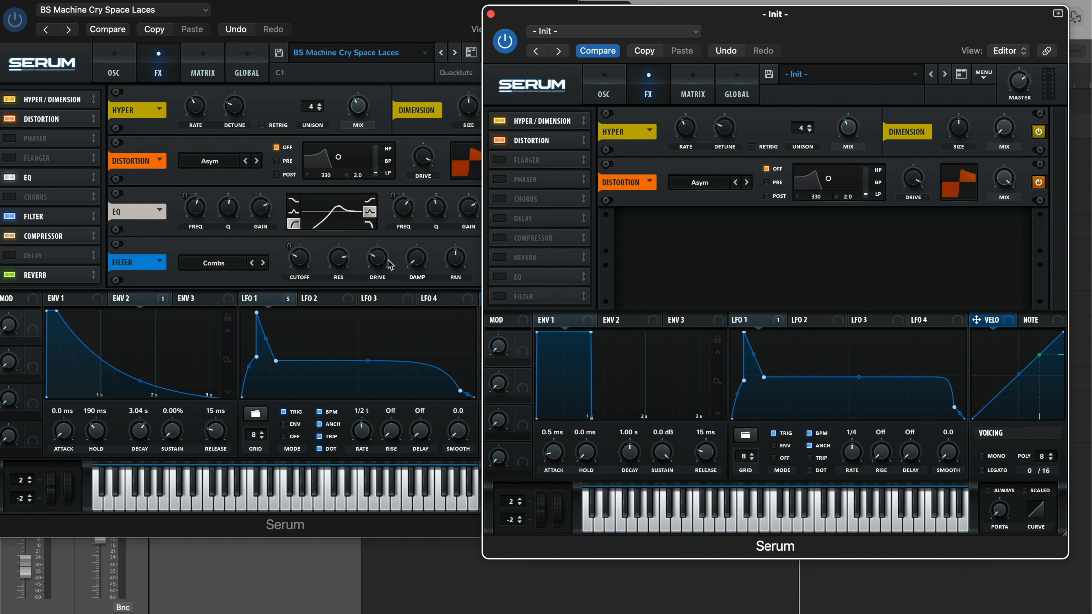
mouse_move(620, 267)
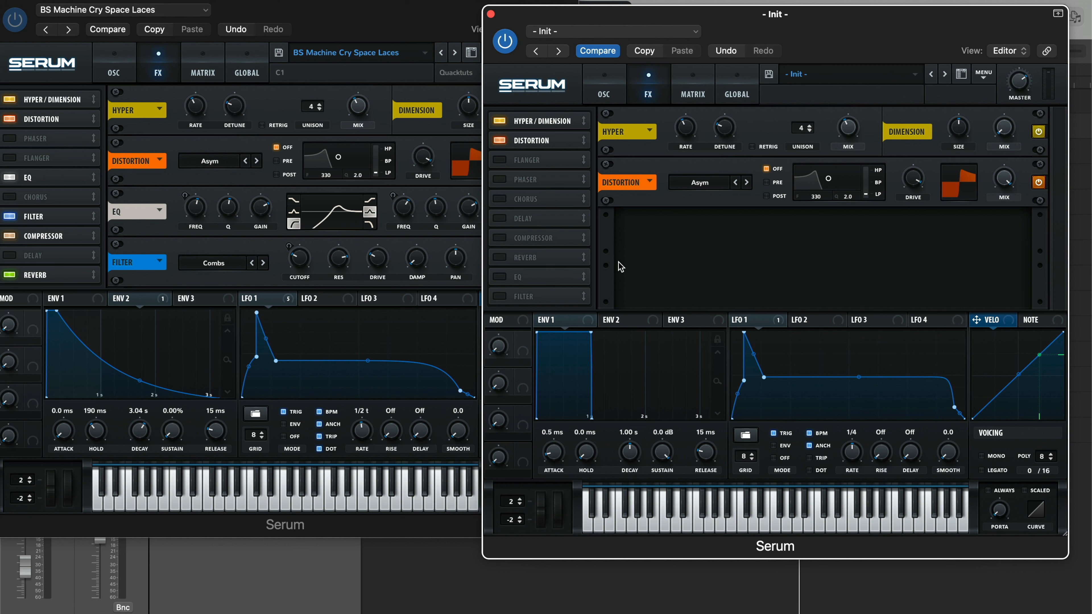
mouse_move(323, 230)
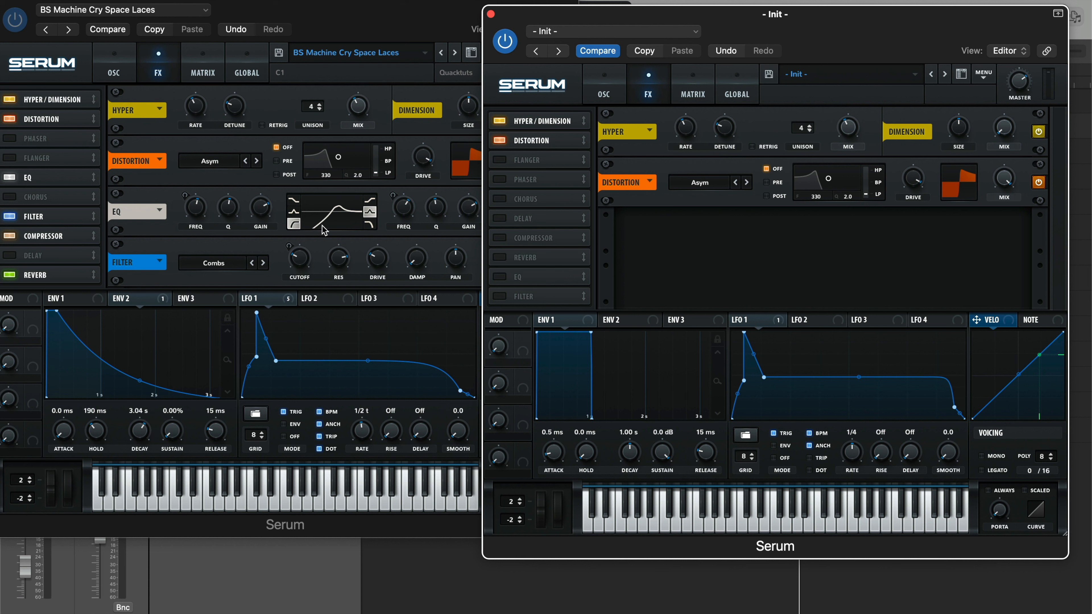
click(524, 277)
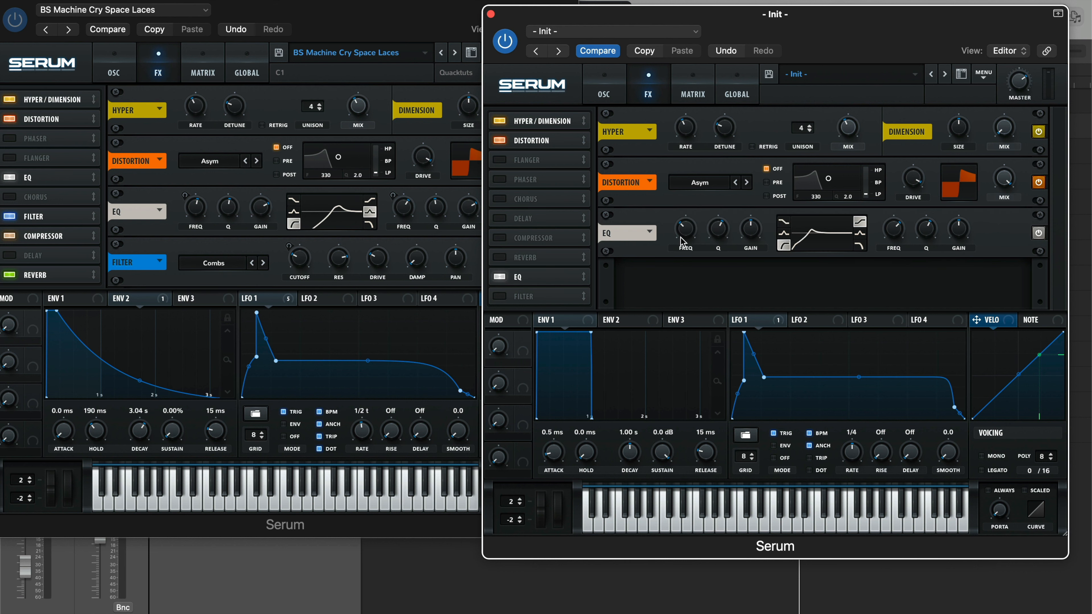
mouse_move(726, 267)
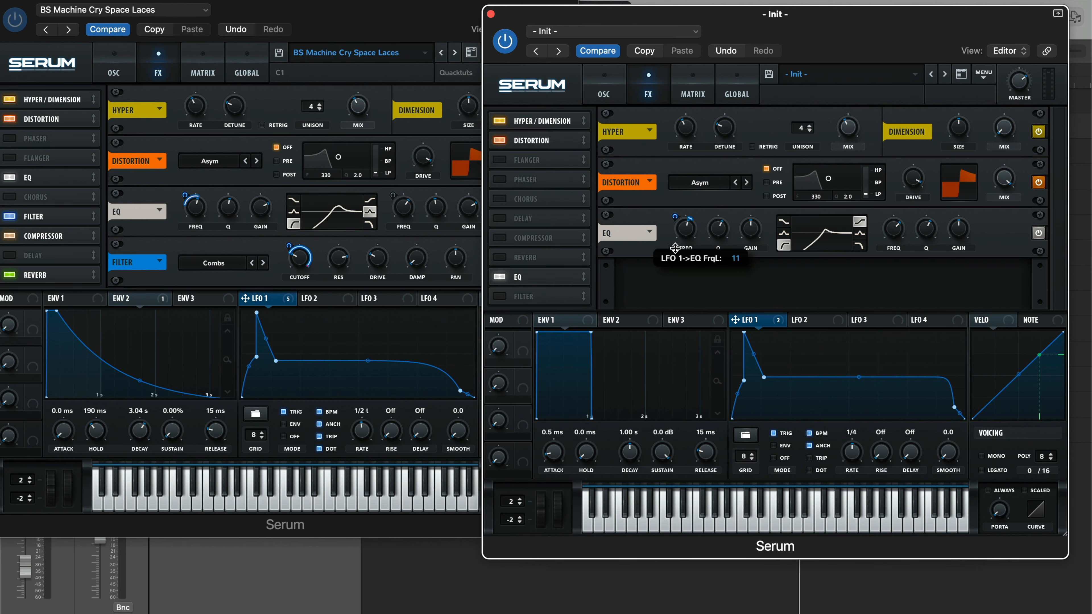
mouse_move(829, 444)
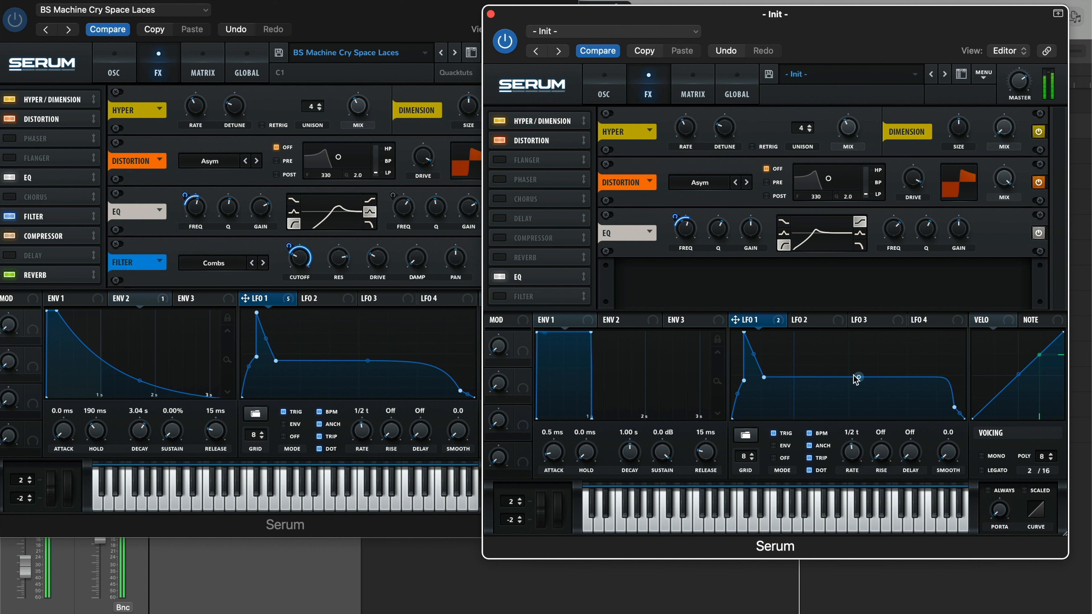
mouse_move(738, 250)
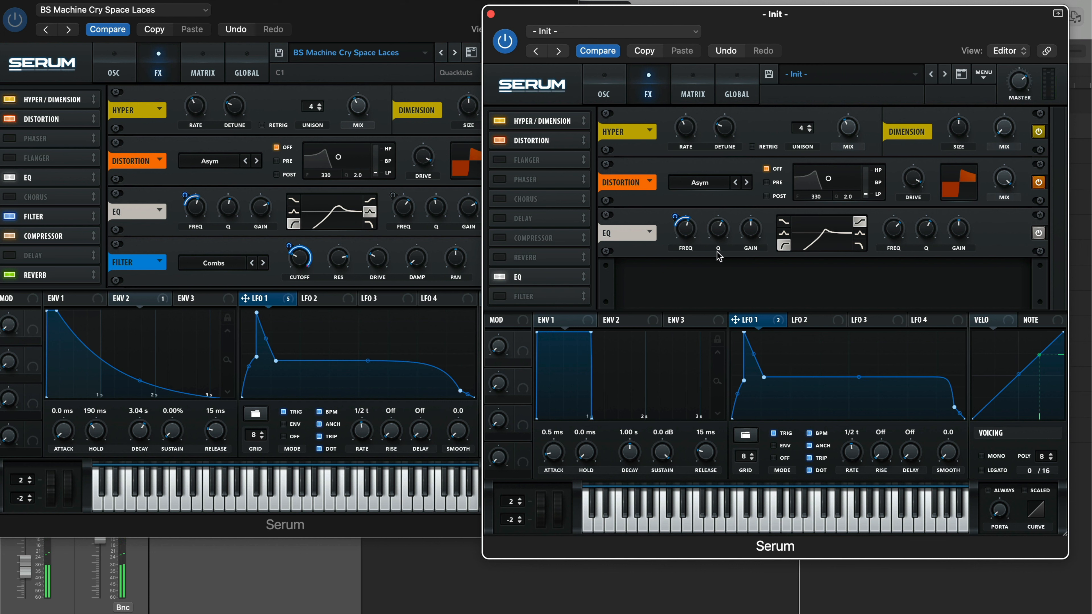
mouse_move(685, 228)
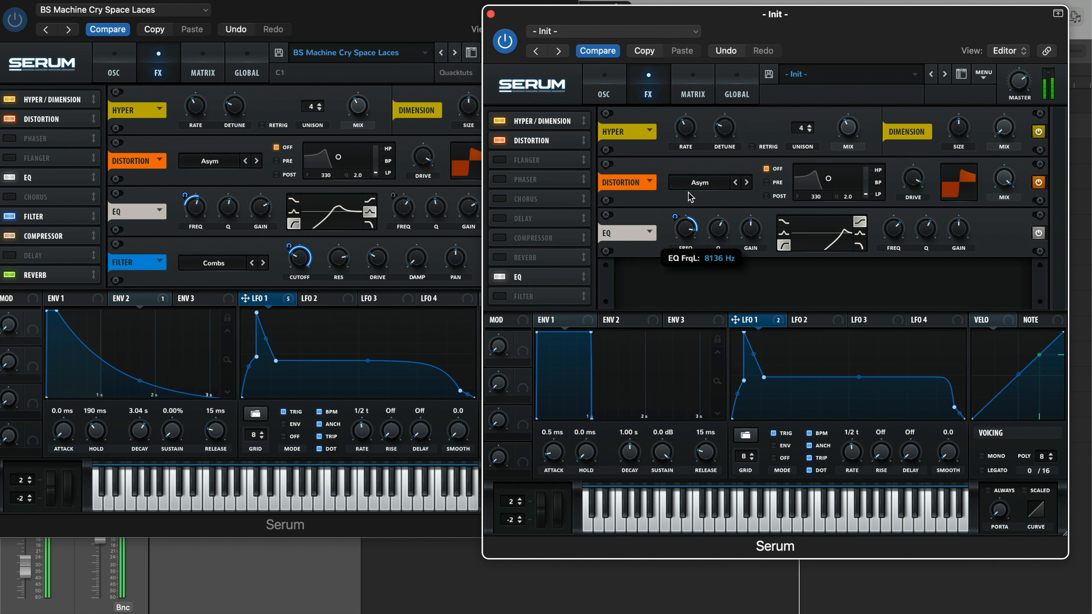
drag(686, 226, 689, 233)
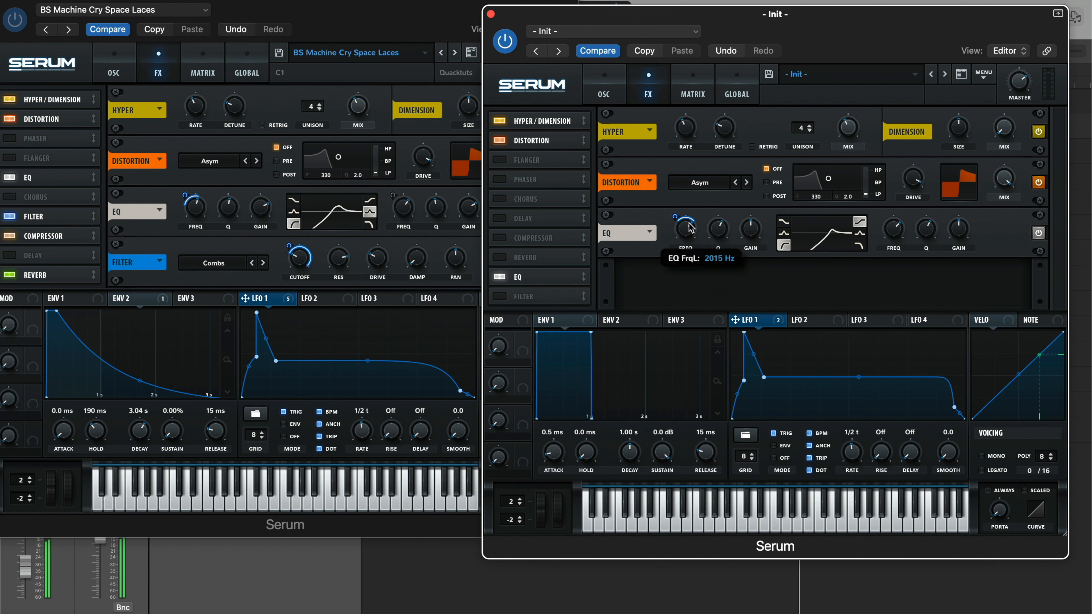
drag(687, 226, 687, 240)
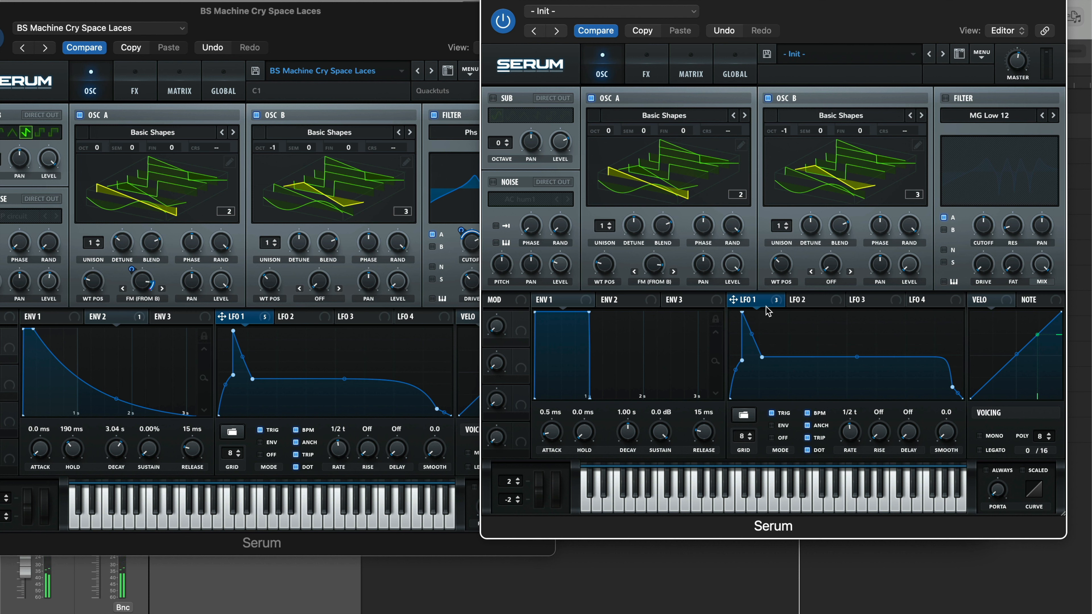
Route LFO 1 to a second oscillator parameter and enable the sub oscillator at 75% level.
drag(748, 300, 665, 283)
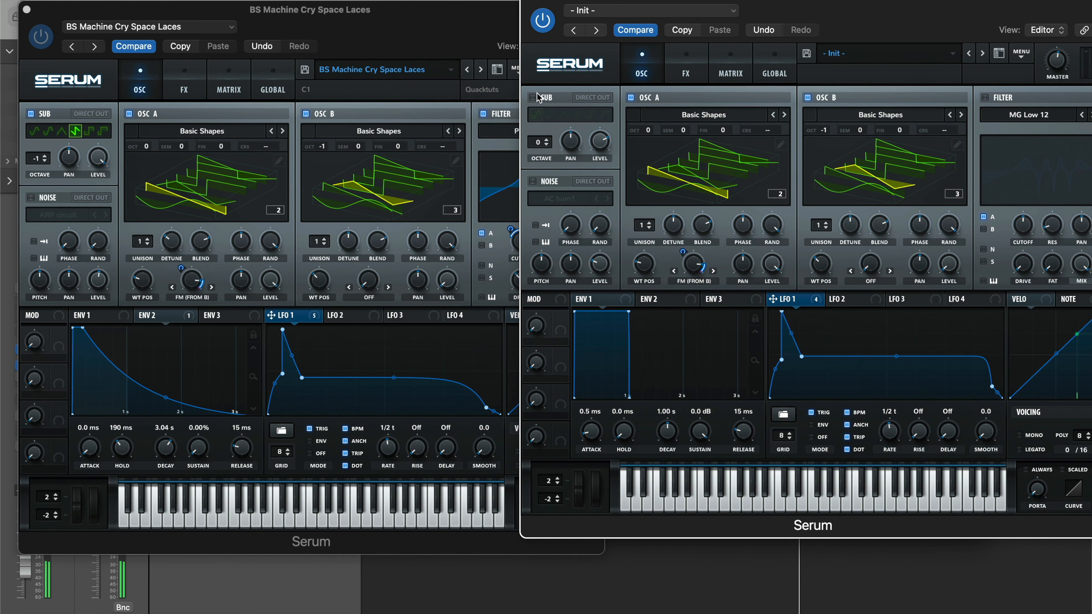
click(536, 97)
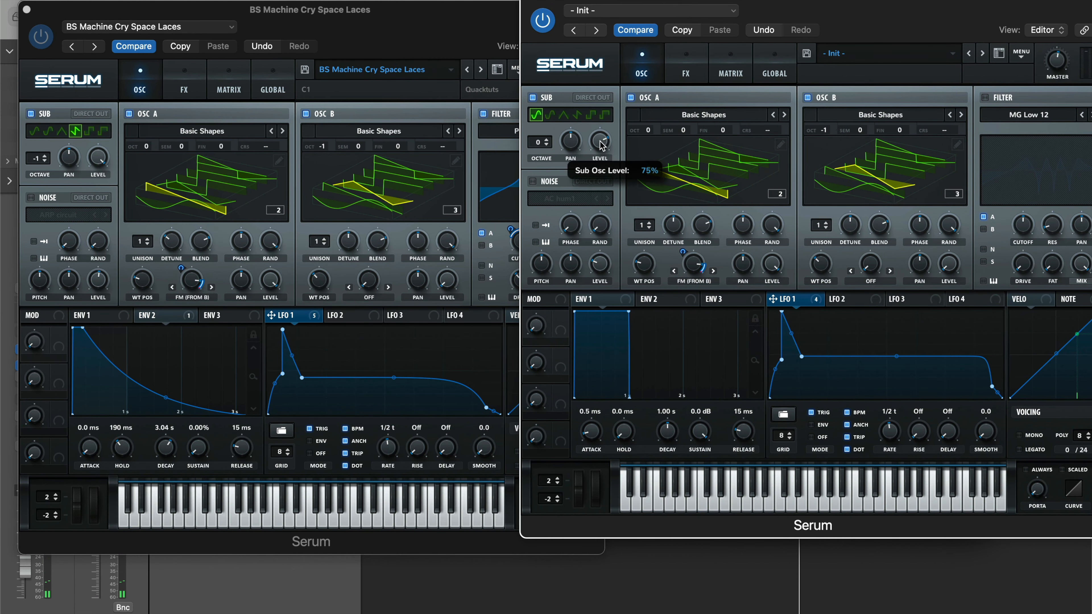
mouse_move(622, 130)
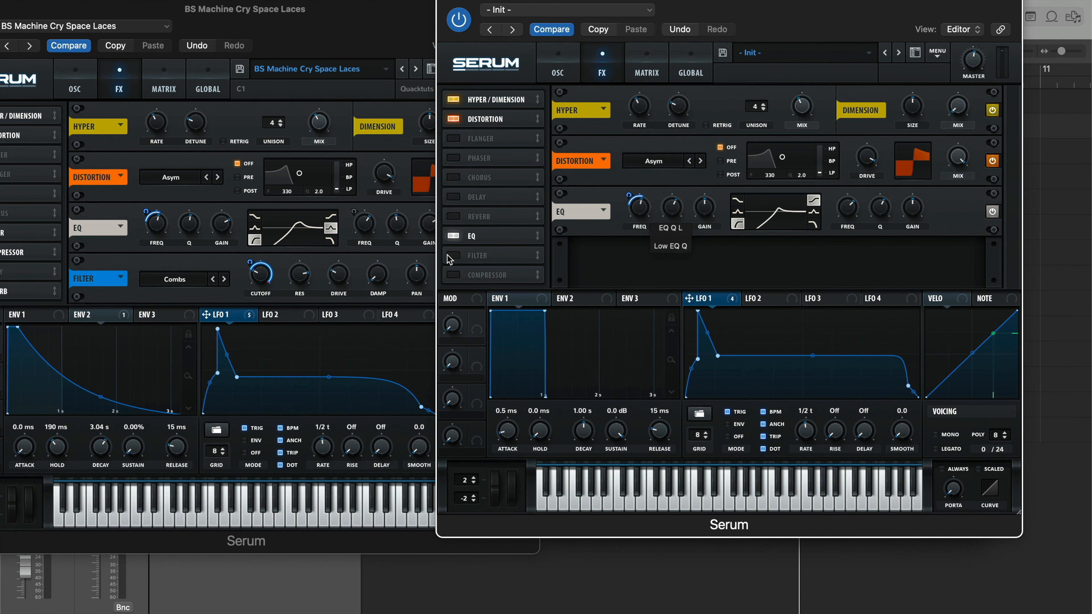
Add a Combs filter effect after the EQ with its cutoff pulled down near 37 Hz.
click(479, 255)
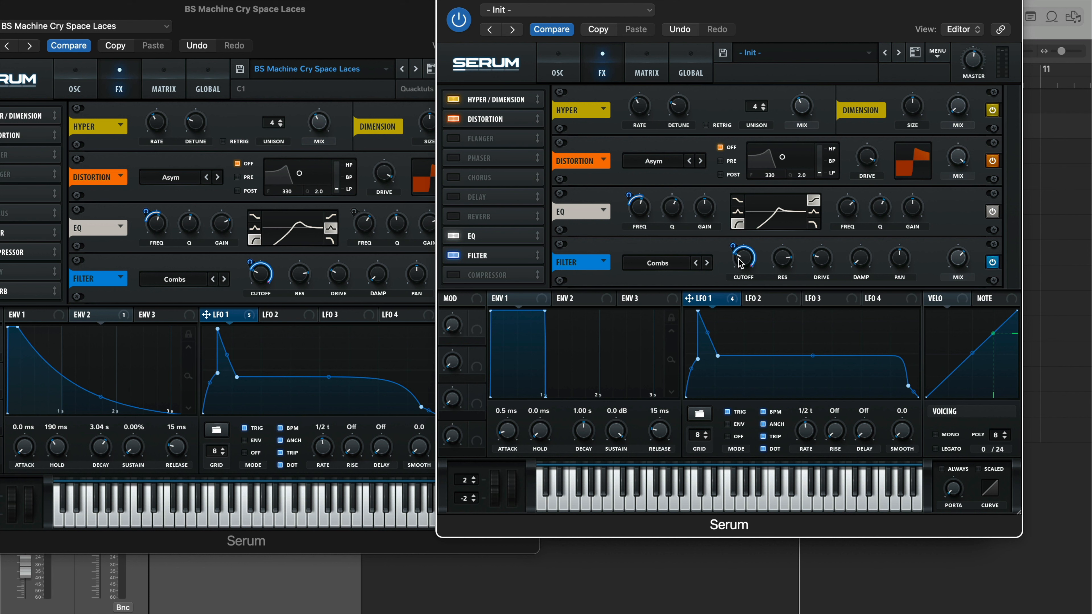
mouse_move(744, 268)
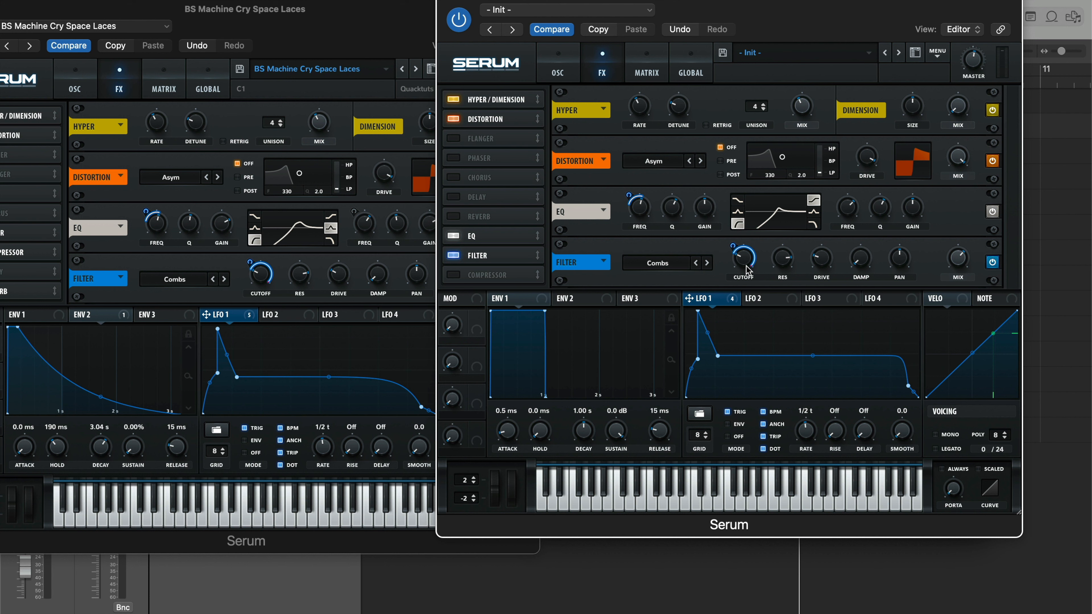
right_click(744, 261)
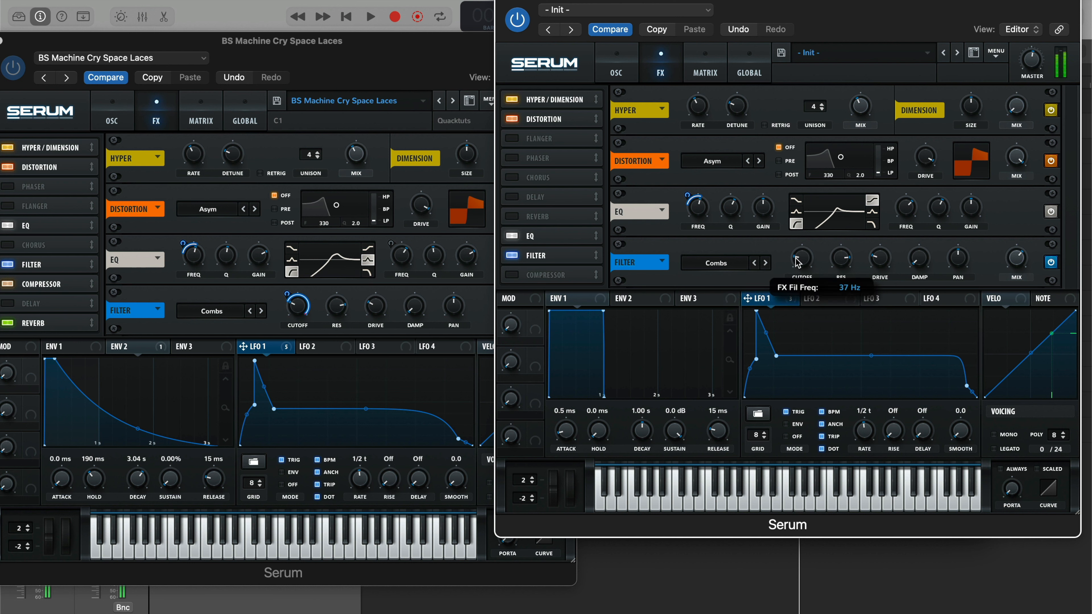
drag(800, 259, 811, 252)
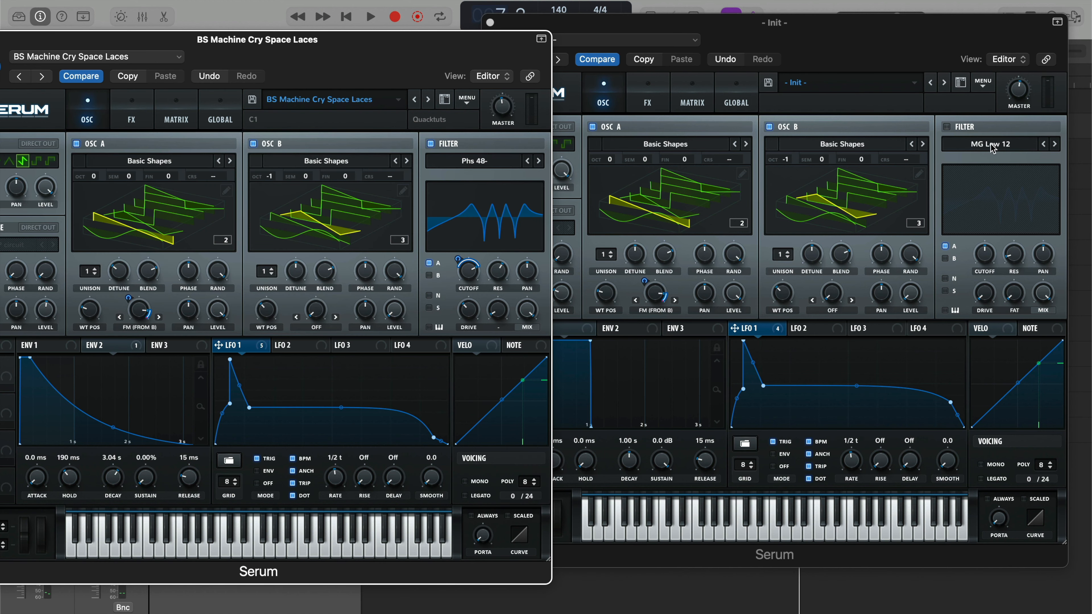
Switch the main filter type to the Phs 48- phaser from the Flanges group.
click(989, 144)
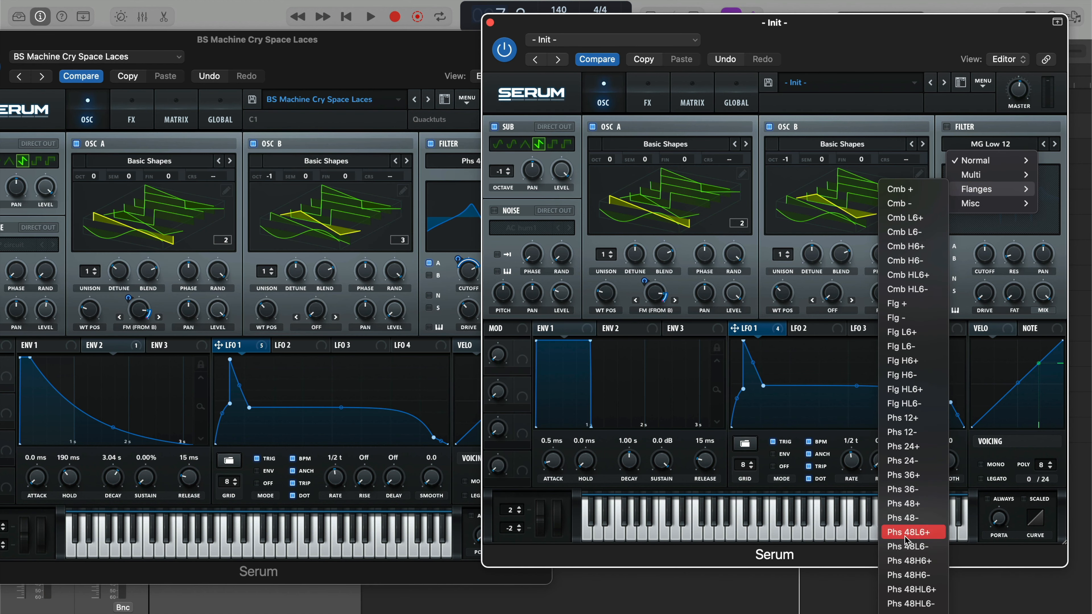
click(903, 518)
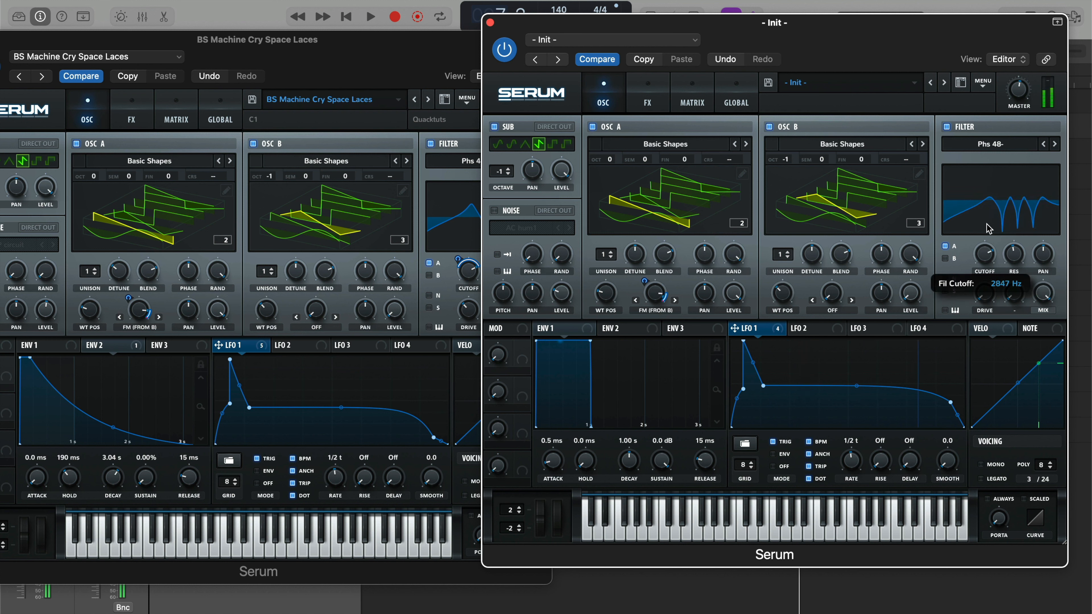
Adjust the phaser filter cutoff back and forth, settling around 2.85 kHz.
drag(989, 223, 983, 232)
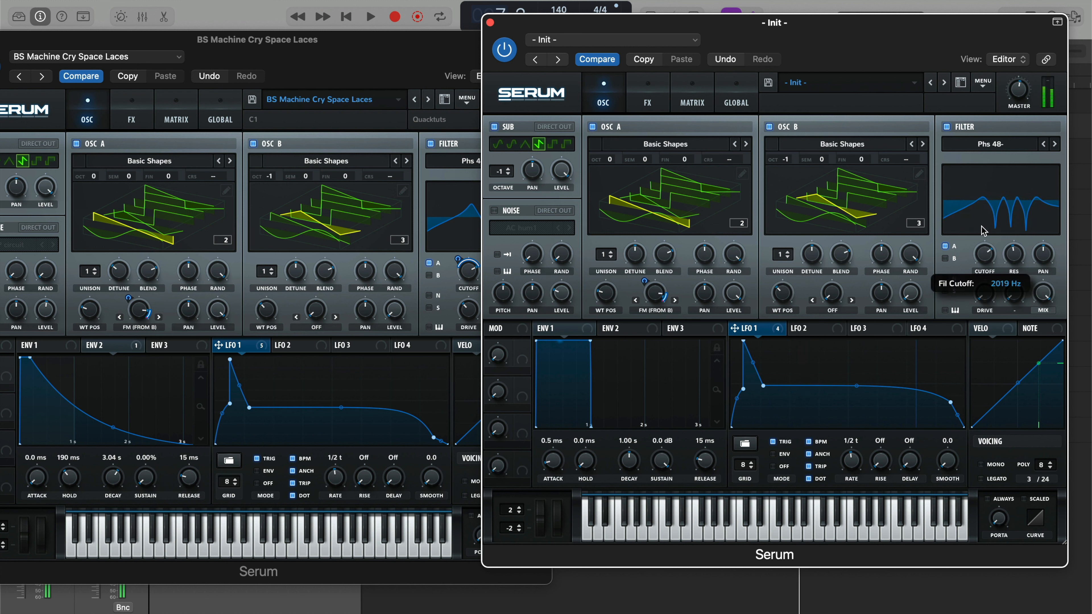
drag(983, 255, 984, 240)
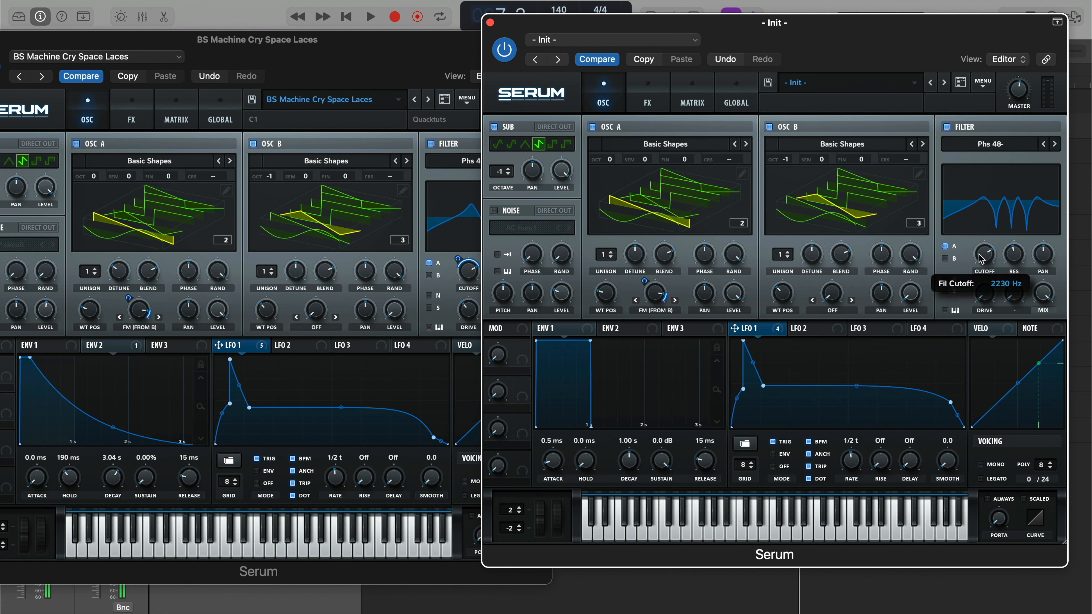
drag(984, 254, 984, 279)
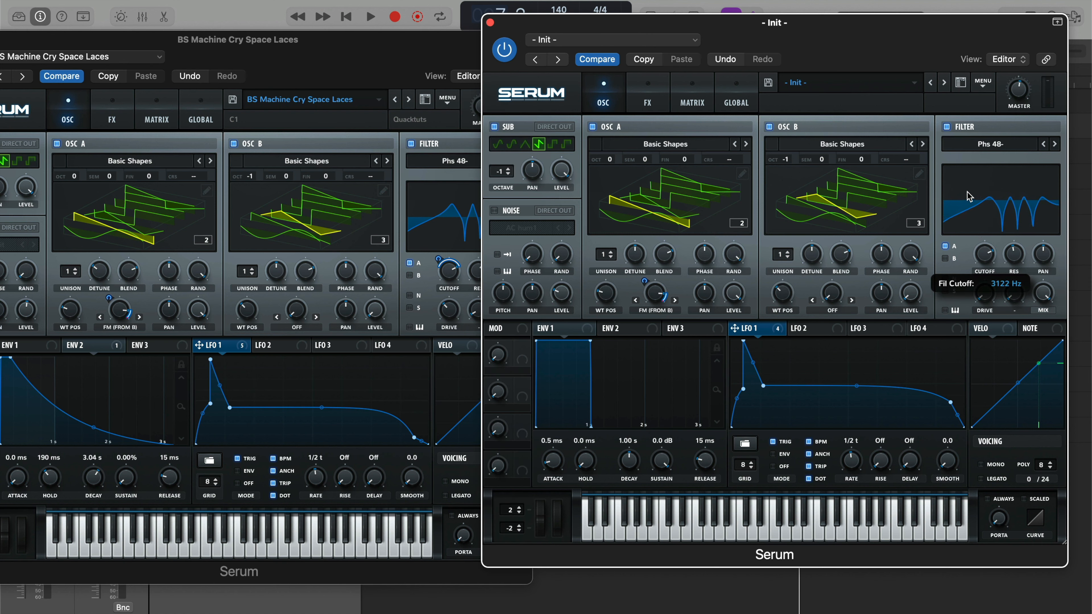
drag(975, 202, 968, 205)
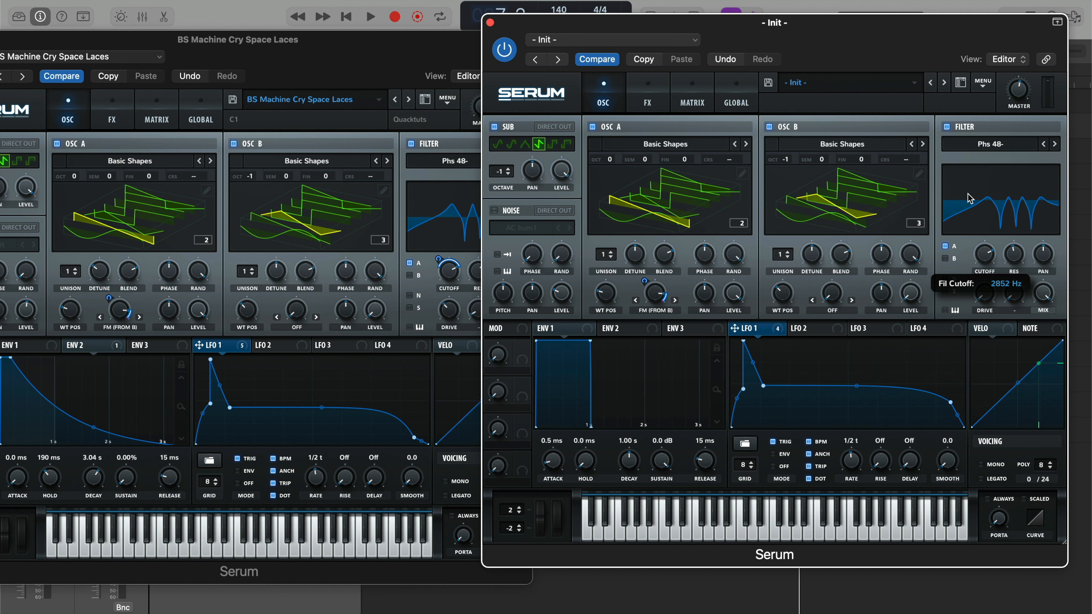